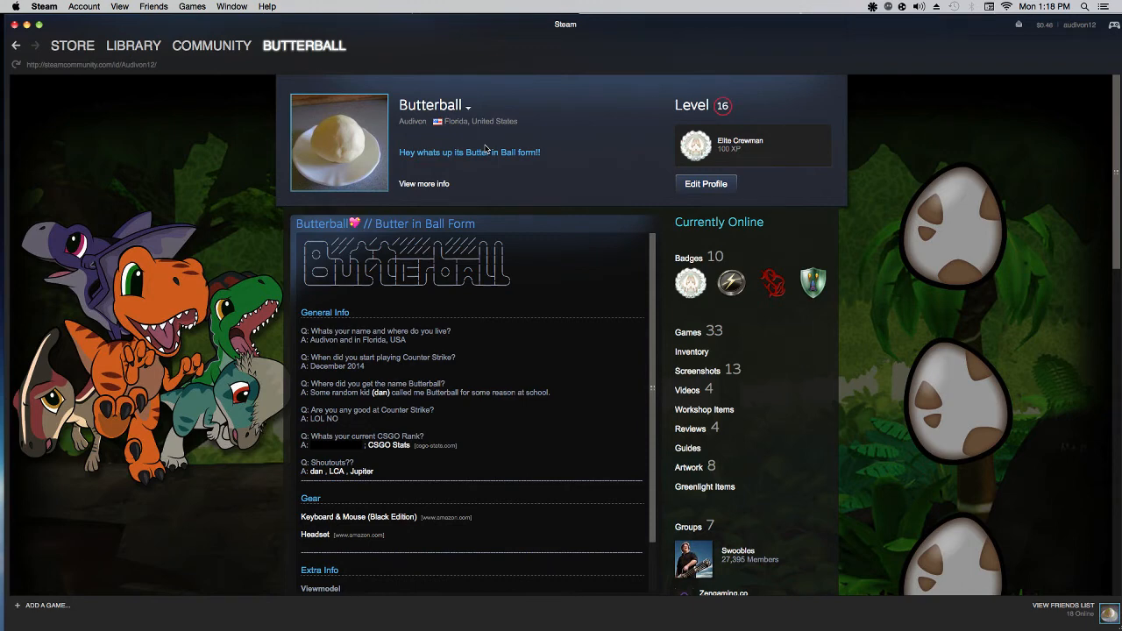
{"action": "mouse_move", "coordinate": [536, 144]}
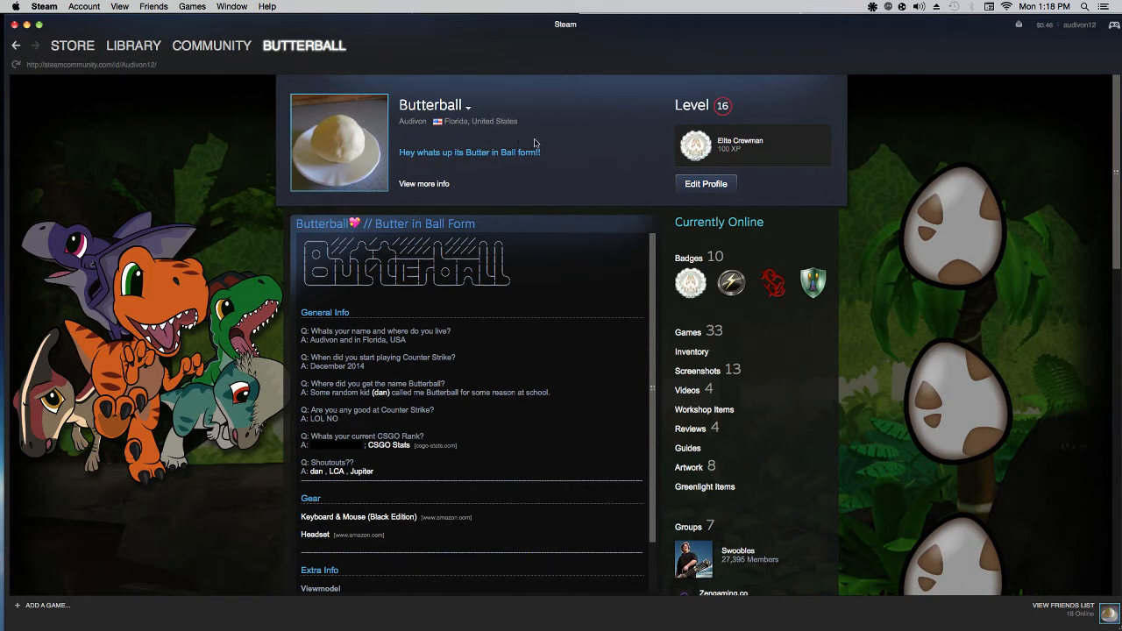
{"action": "mouse_move", "coordinate": [512, 168]}
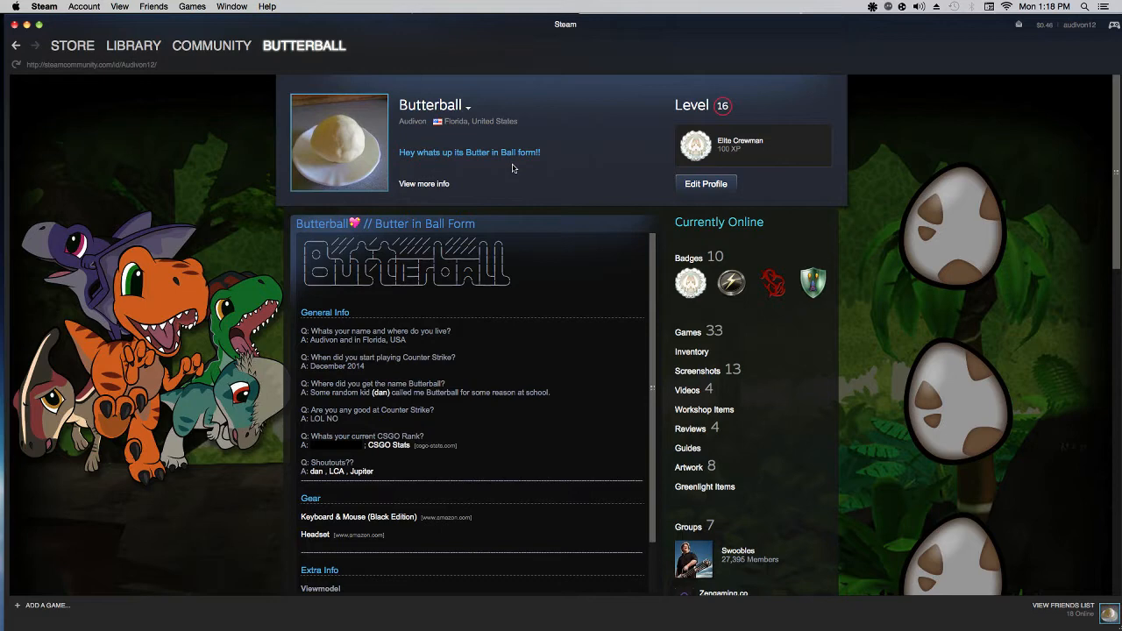
{"action": "mouse_move", "coordinate": [886, 215]}
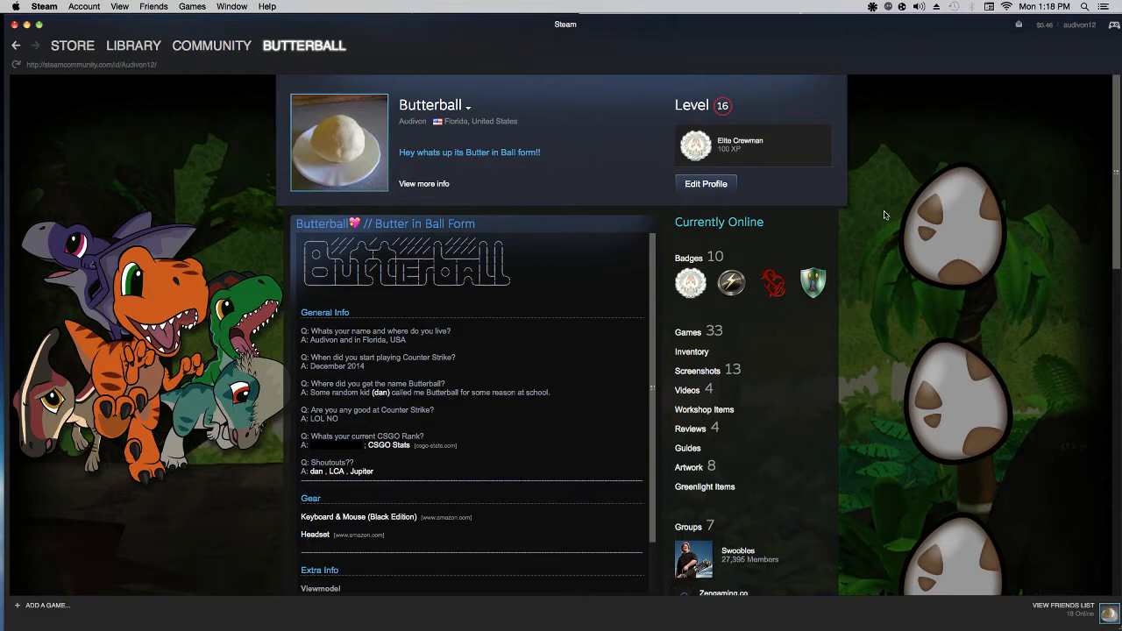
{"action": "mouse_move", "coordinate": [1036, 270]}
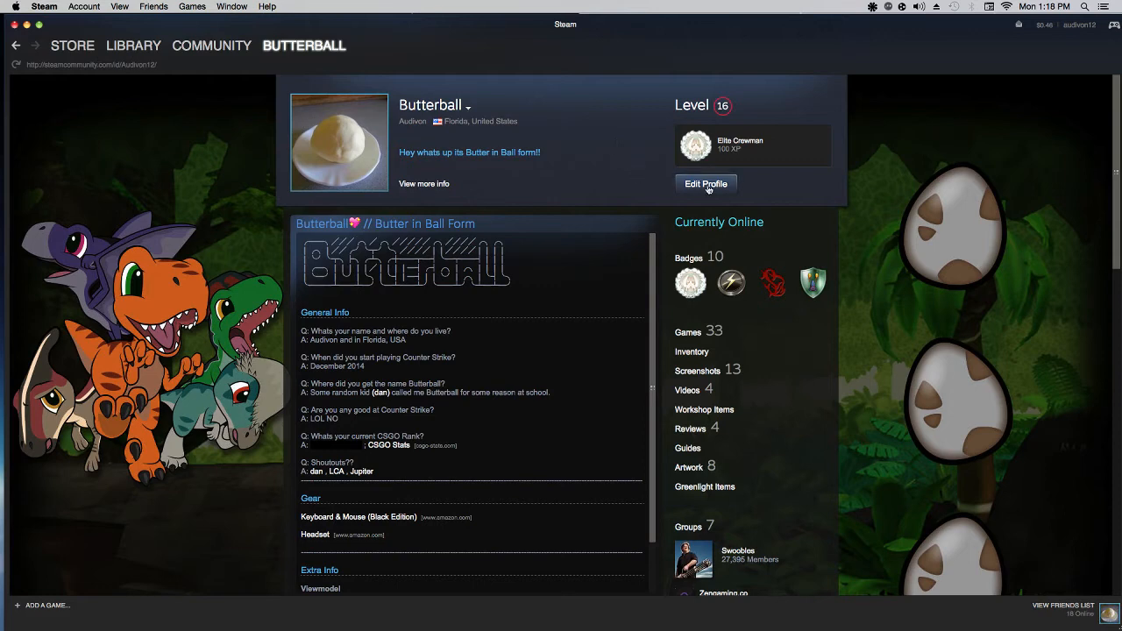
Step: Prefix the profile name Butterball with a <color=red> tag in the Edit Profile form
{"action": "left_click", "coordinate": [705, 184]}
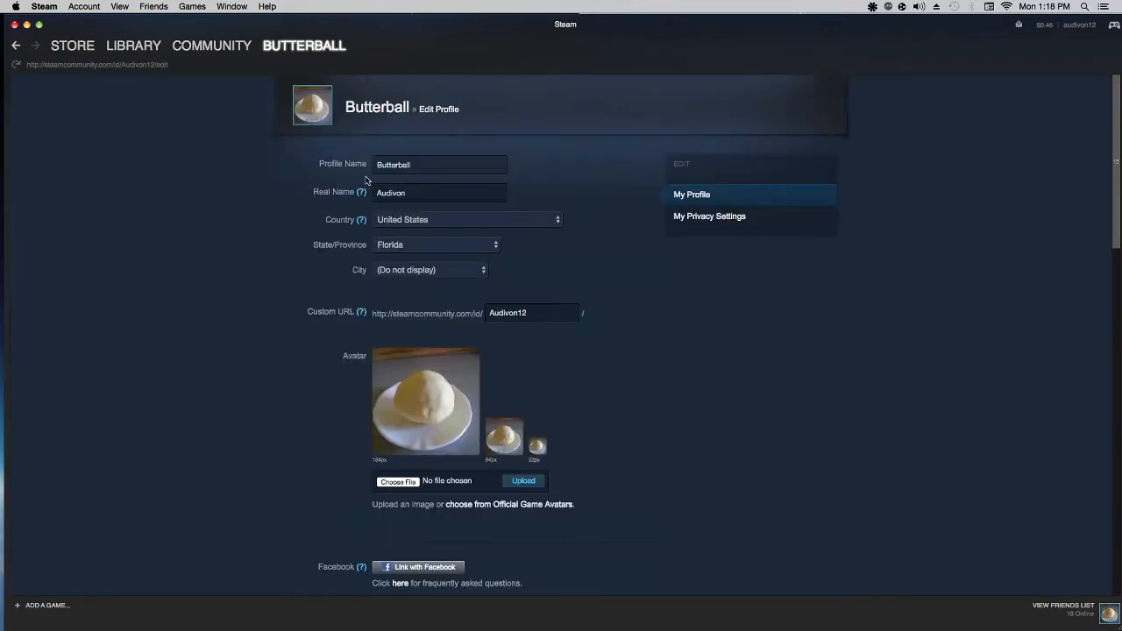
{"action": "left_click", "coordinate": [439, 165]}
{"action": "type", "text": "<color="}
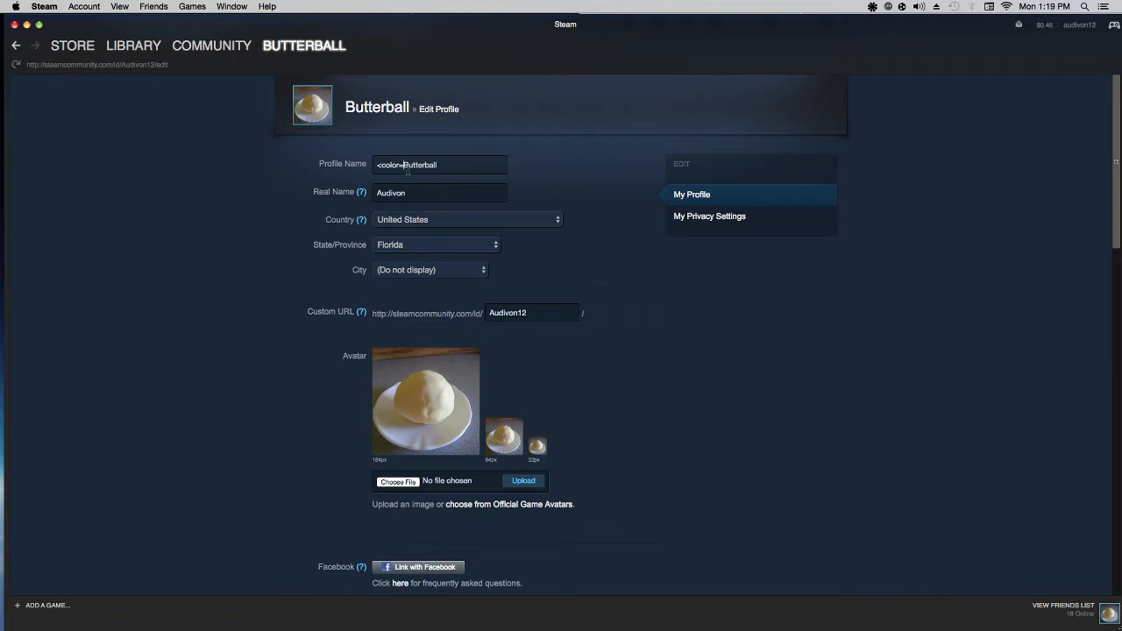
{"action": "mouse_move", "coordinate": [640, 162]}
{"action": "type", "text": "red>"}
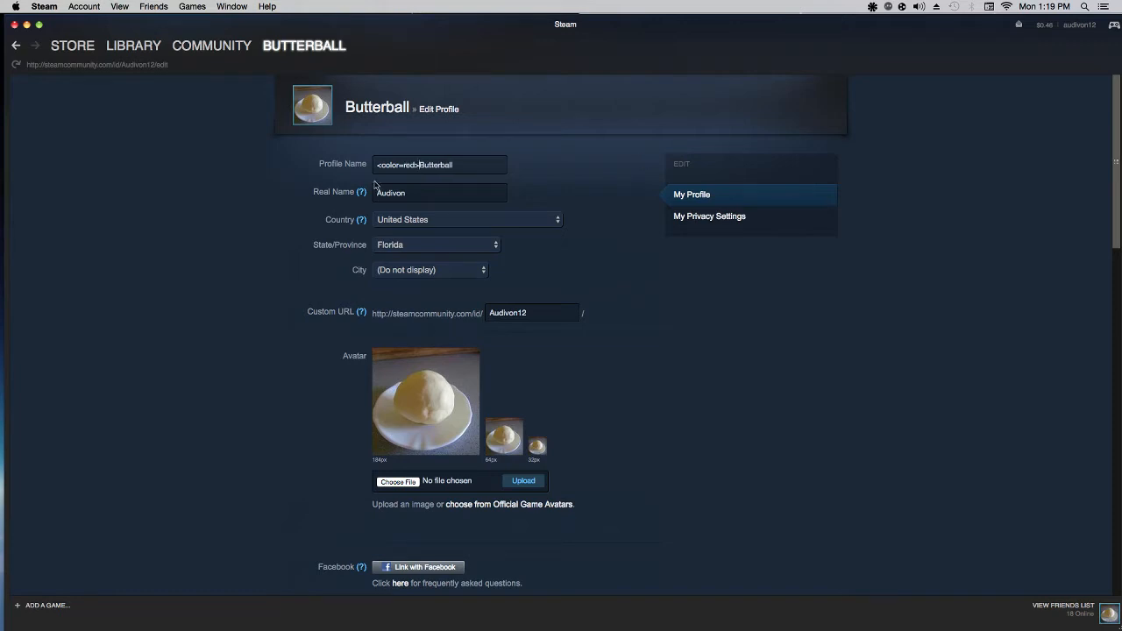
{"action": "triple_click", "coordinate": [439, 165]}
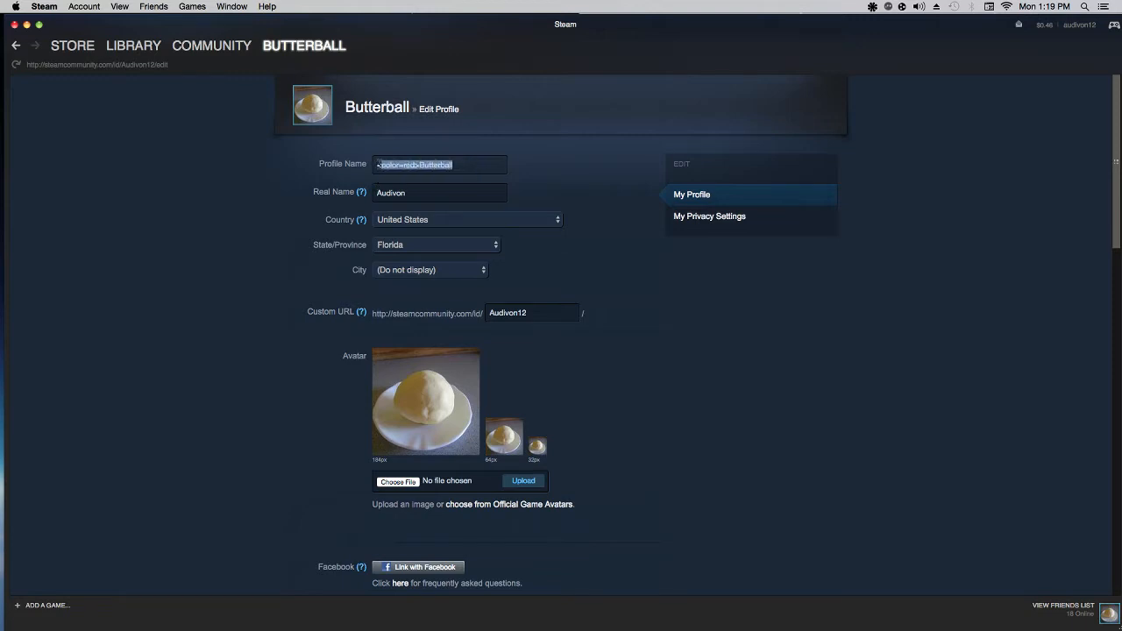
{"action": "left_click", "coordinate": [457, 165]}
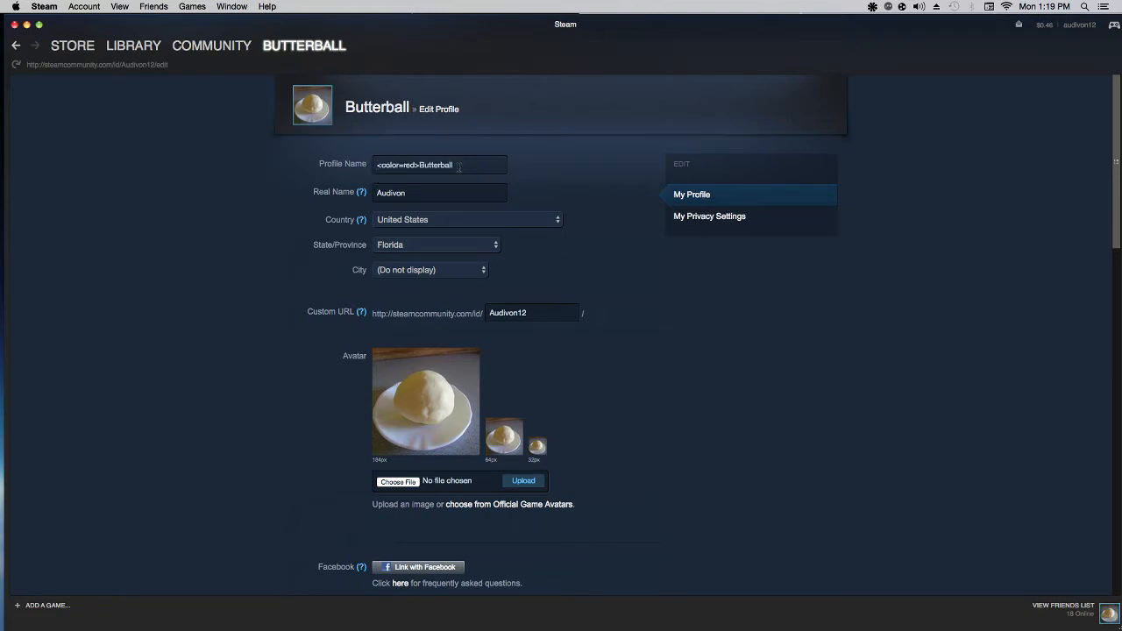
{"action": "scroll", "scroll_direction": "down", "scroll_amount": 3}
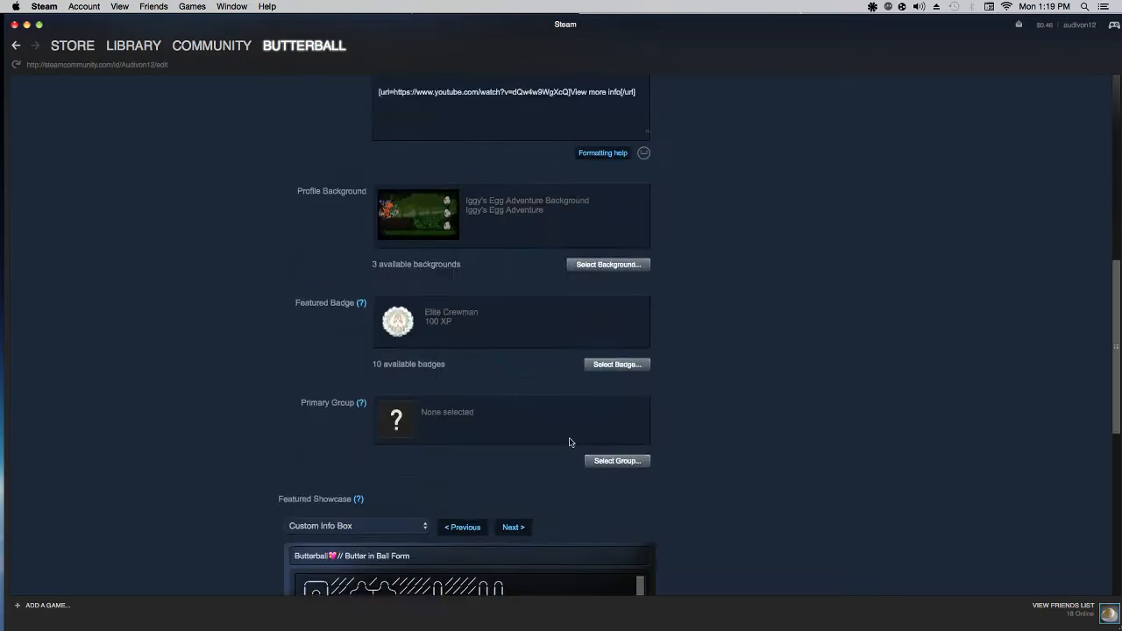
{"action": "scroll", "scroll_direction": "down", "scroll_amount": 3}
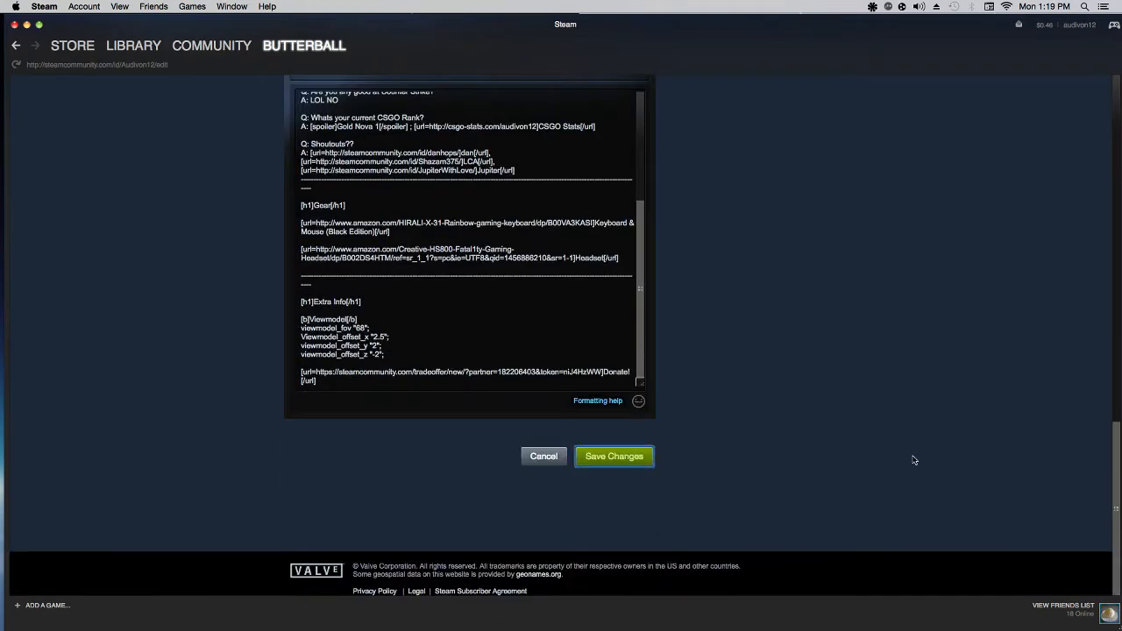
Step: Save the tagged name, launch ShellShock Live and choose Firing Range from the main menu
{"action": "left_click", "coordinate": [614, 456]}
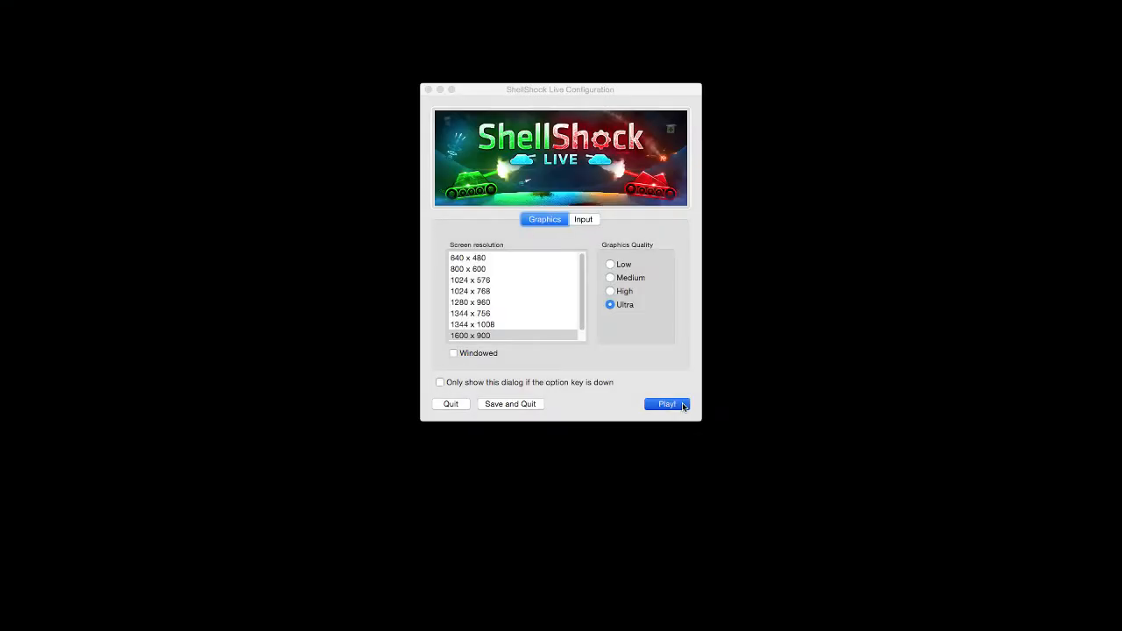
{"action": "left_click", "coordinate": [666, 404]}
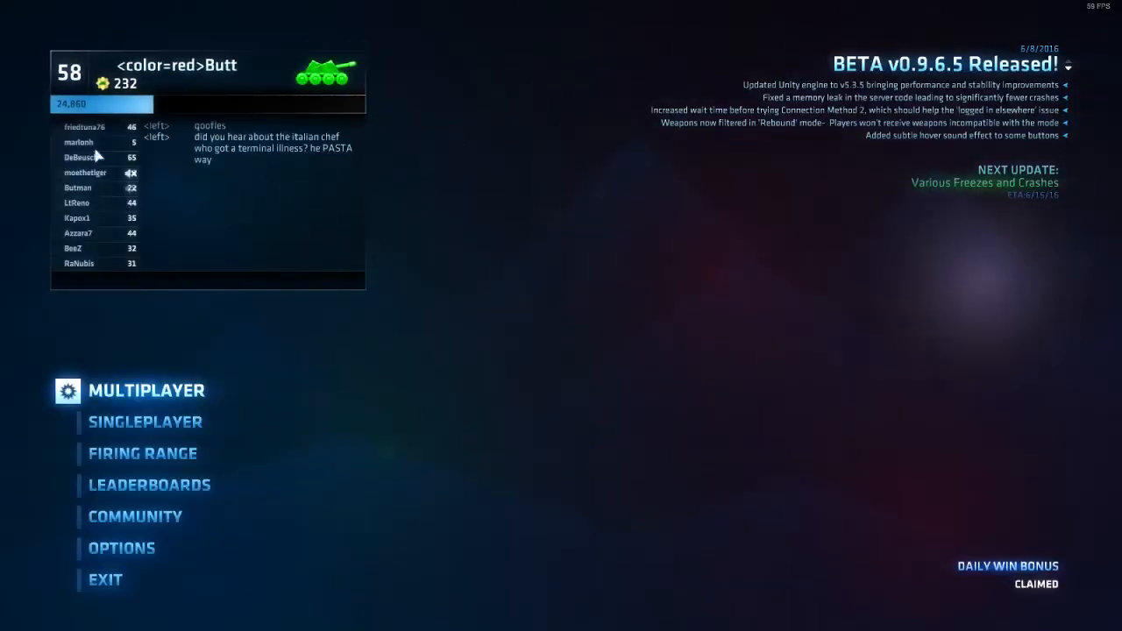
{"action": "mouse_move", "coordinate": [191, 599]}
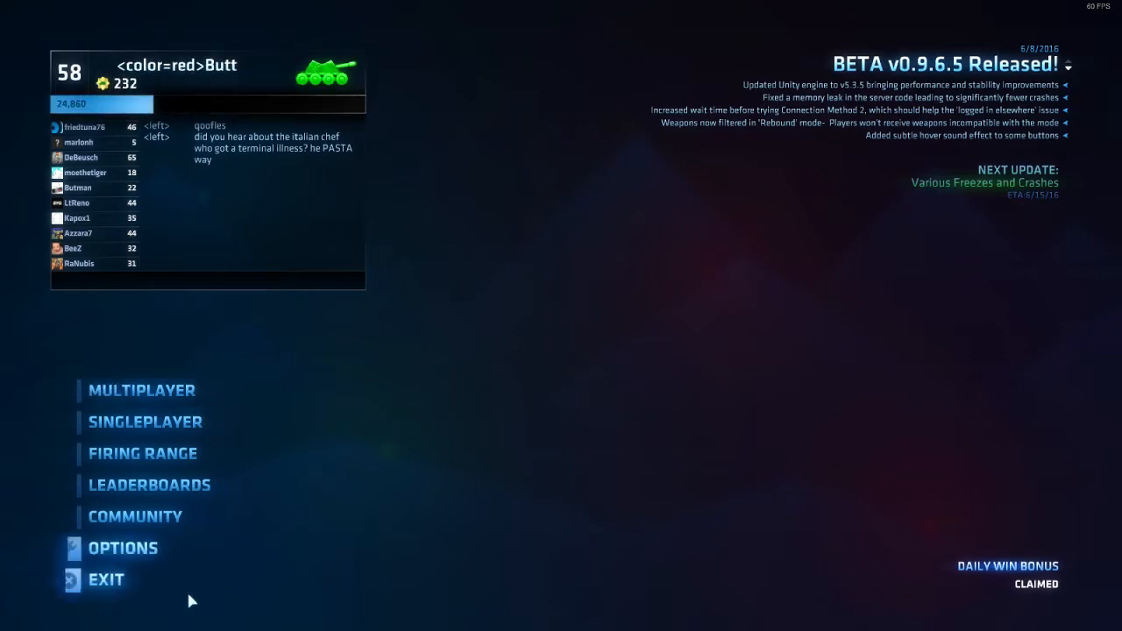
{"action": "left_click", "coordinate": [142, 452]}
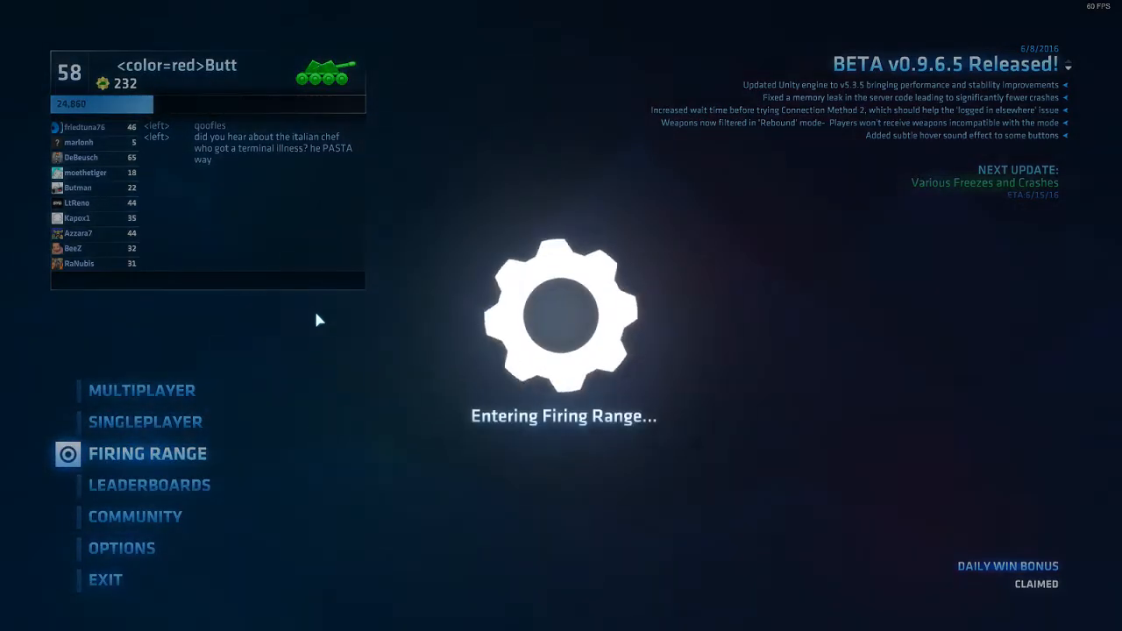
Step: Enter the Firing Range and equip Ghost Bomb from the 83-weapon grid in place of Big Shot
{"action": "left_click", "coordinate": [147, 453]}
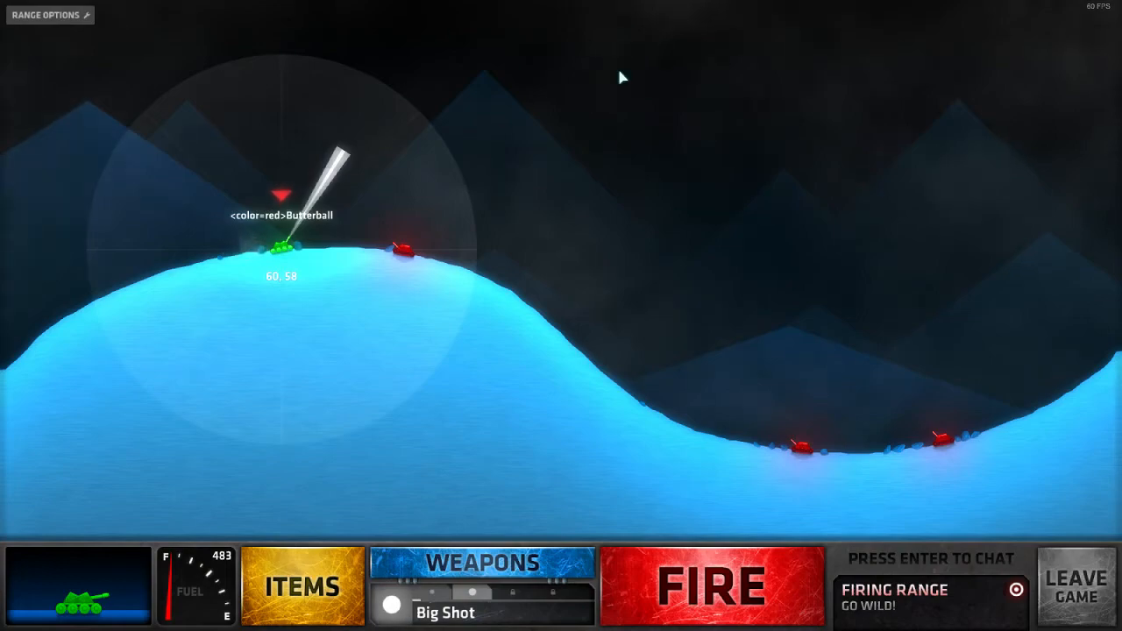
{"action": "left_click", "coordinate": [483, 563]}
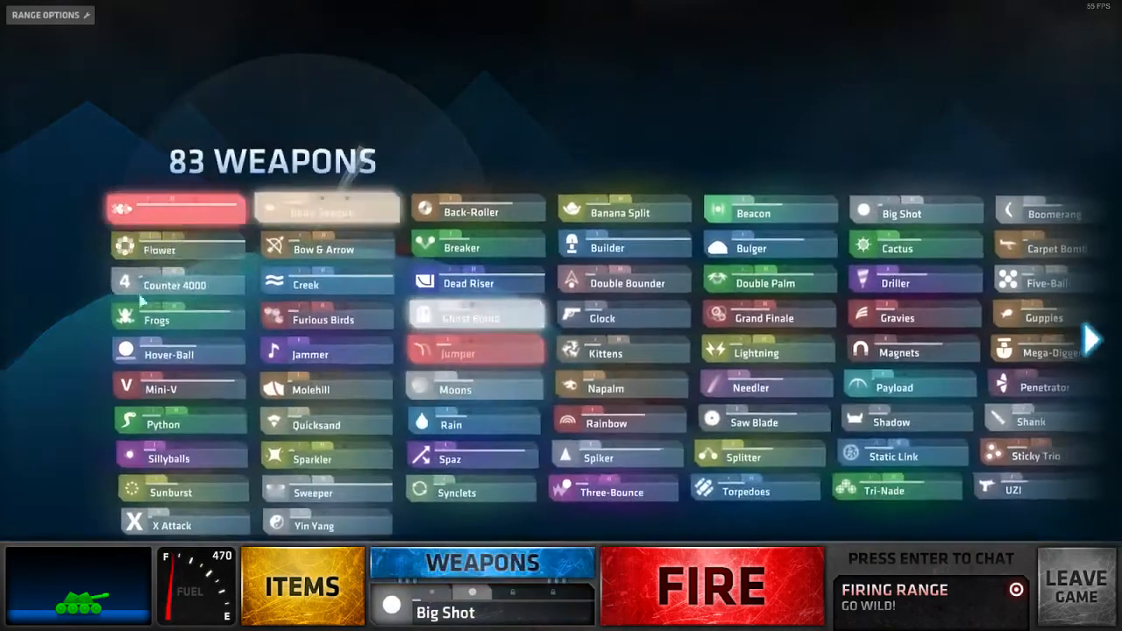
{"action": "left_click", "coordinate": [477, 314]}
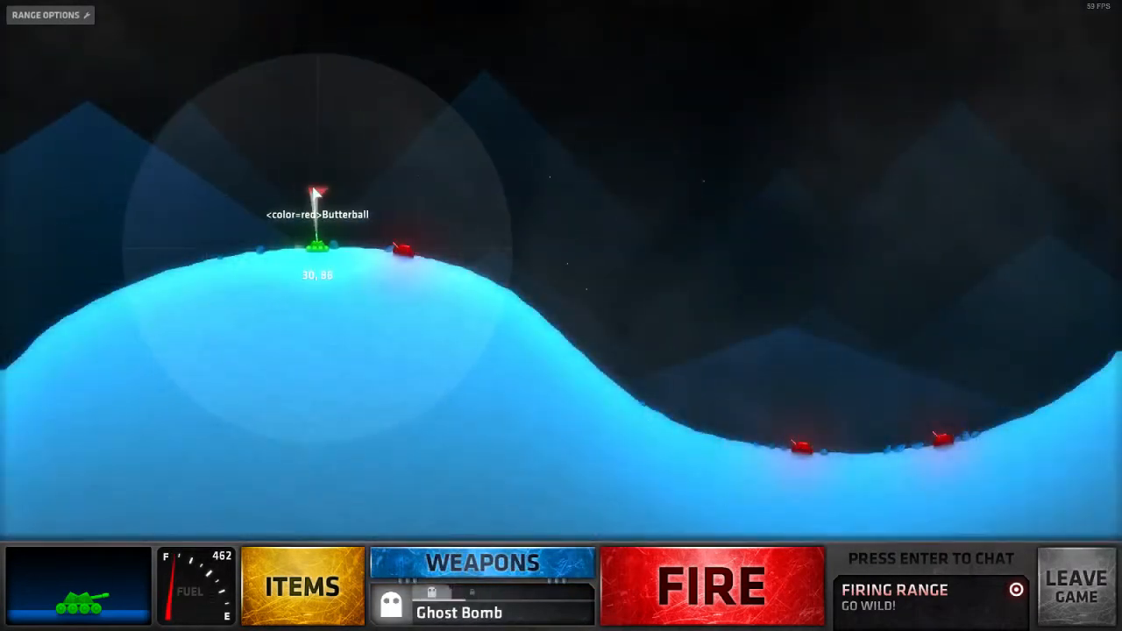
{"action": "left_click", "coordinate": [711, 586]}
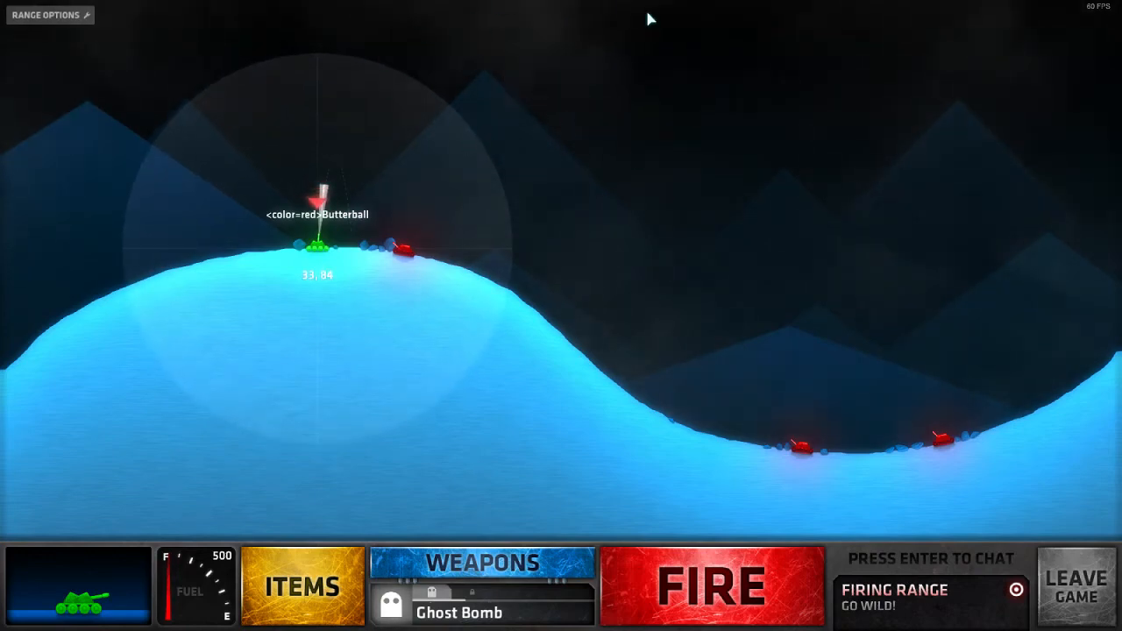
{"action": "mouse_move", "coordinate": [628, 191]}
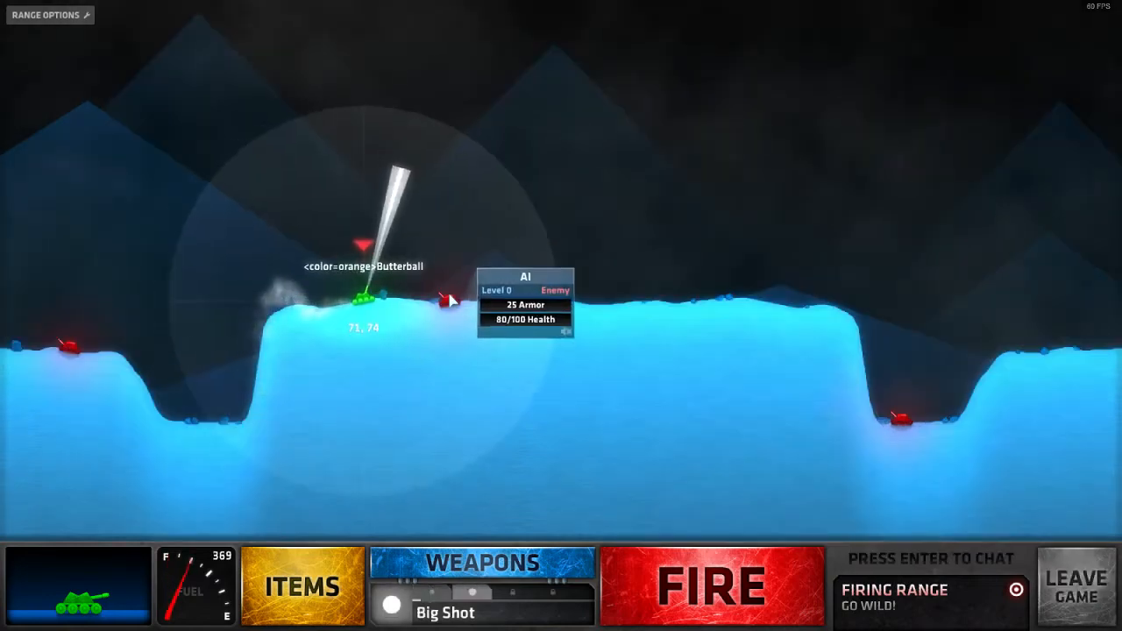
Step: Equip Double Bounder from the weapon selection for the next shot
{"action": "left_click", "coordinate": [481, 563]}
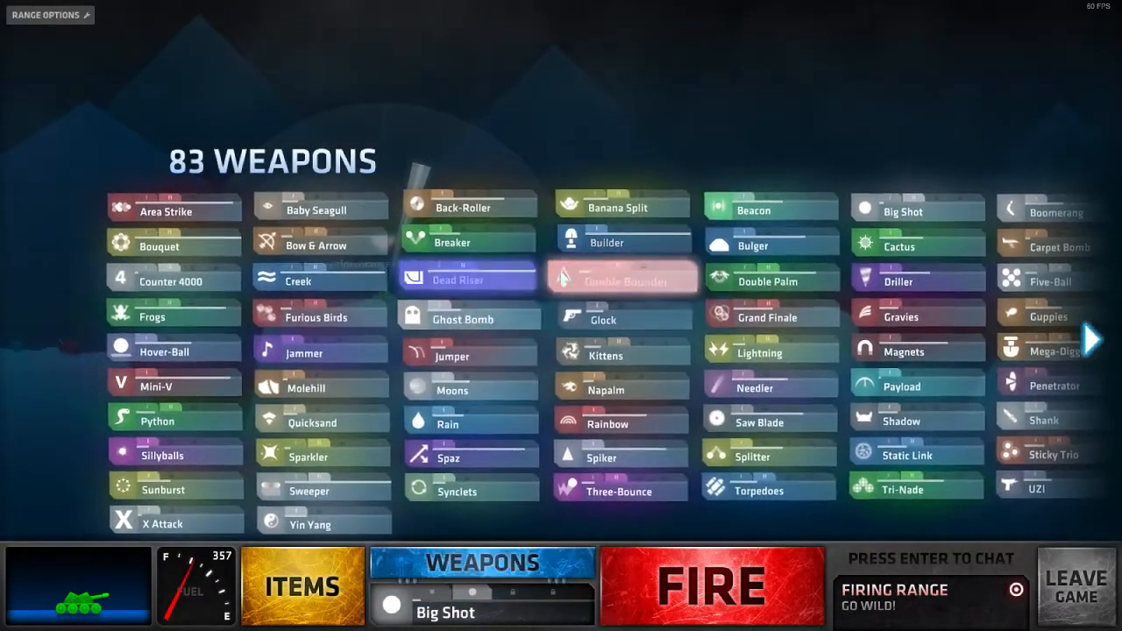
{"action": "left_click", "coordinate": [621, 277]}
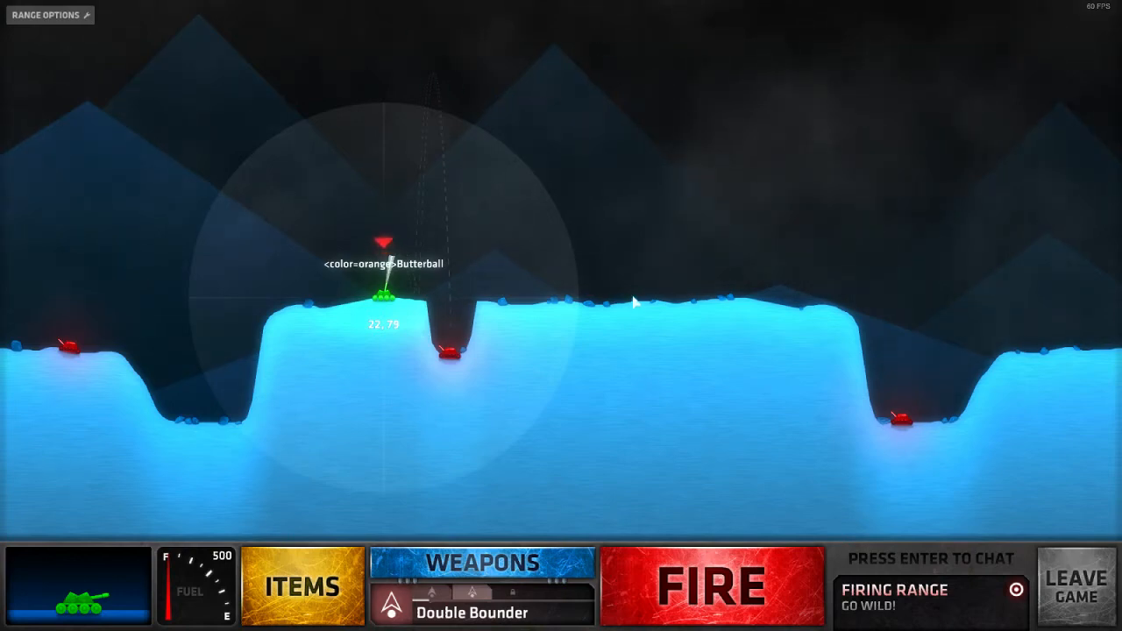
{"action": "mouse_move", "coordinate": [358, 378]}
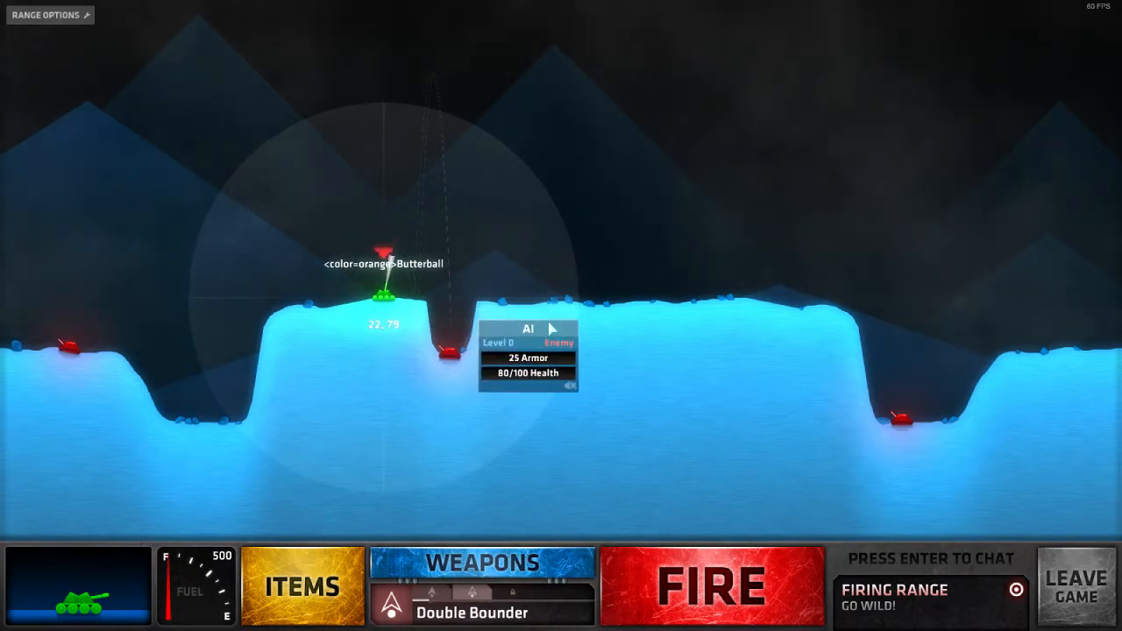
{"action": "mouse_move", "coordinate": [483, 316]}
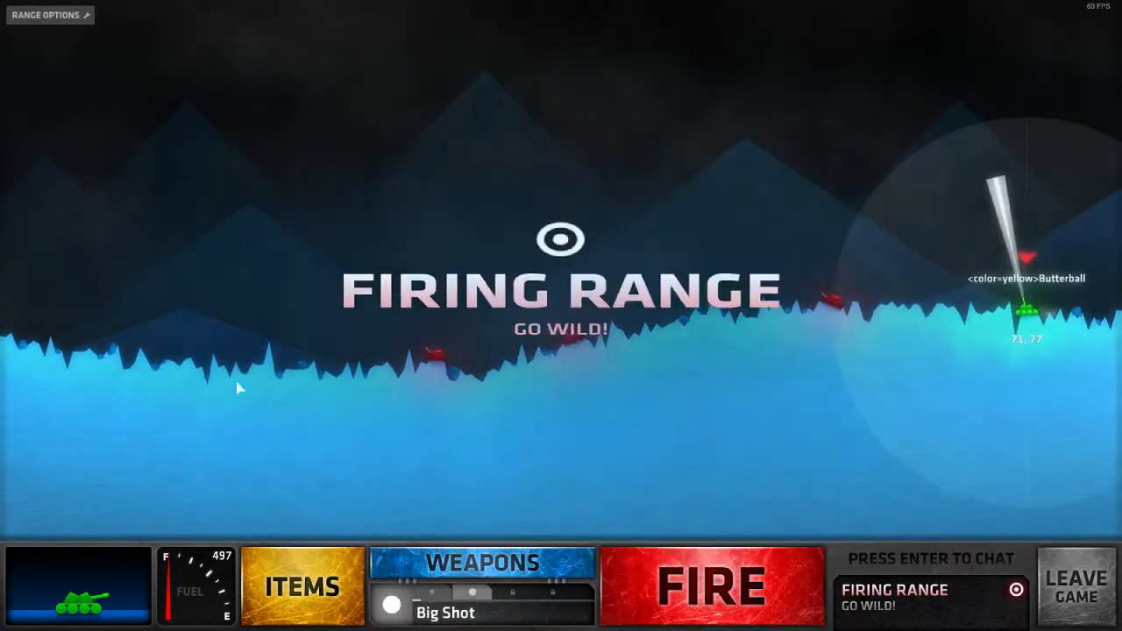
Step: Equip Ghost Bomb again and fire it while the name shows the yellow colour tag
{"action": "left_click", "coordinate": [483, 563]}
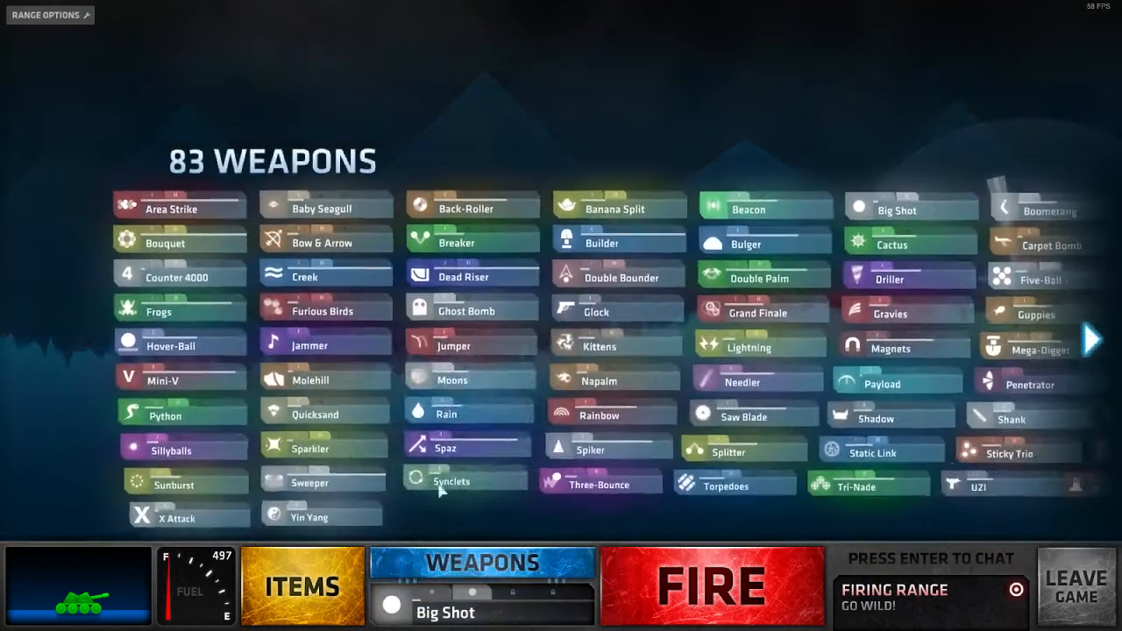
{"action": "left_click", "coordinate": [466, 312]}
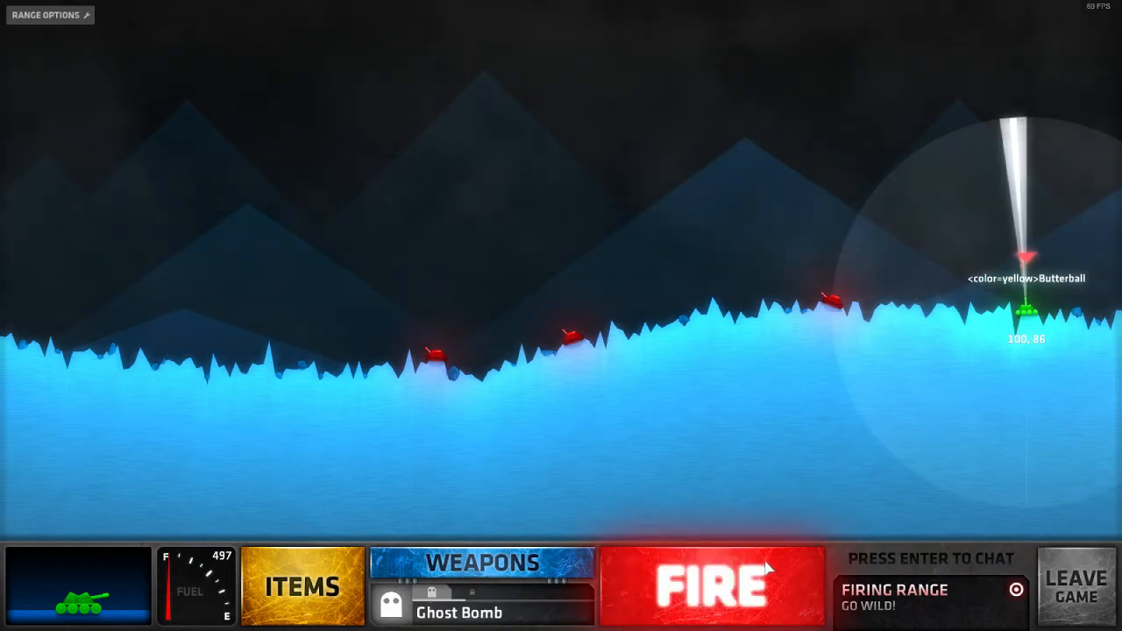
{"action": "left_click", "coordinate": [712, 586]}
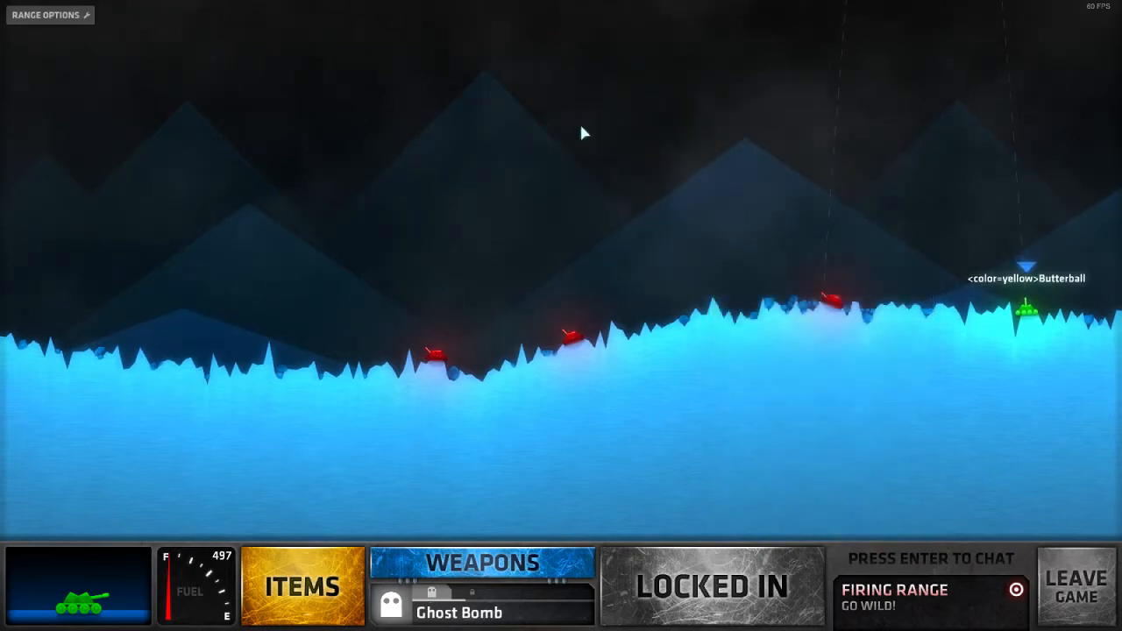
{"action": "left_click", "coordinate": [712, 586]}
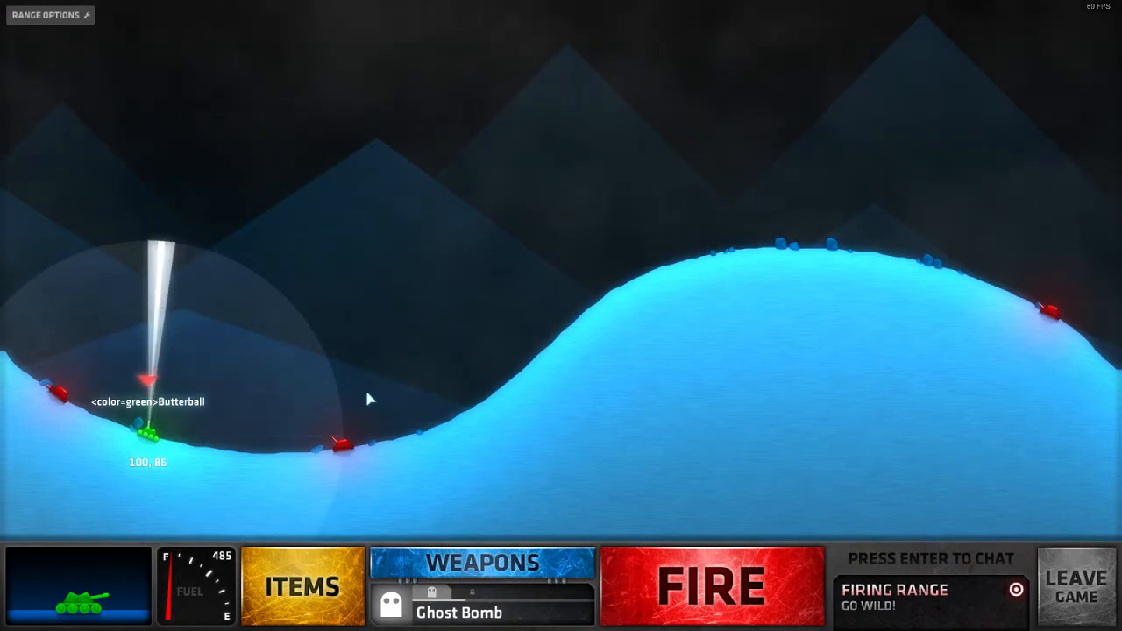
Step: Fire on the rolling-hill map while the name shows the <color=green> tag
{"action": "left_click", "coordinate": [712, 586]}
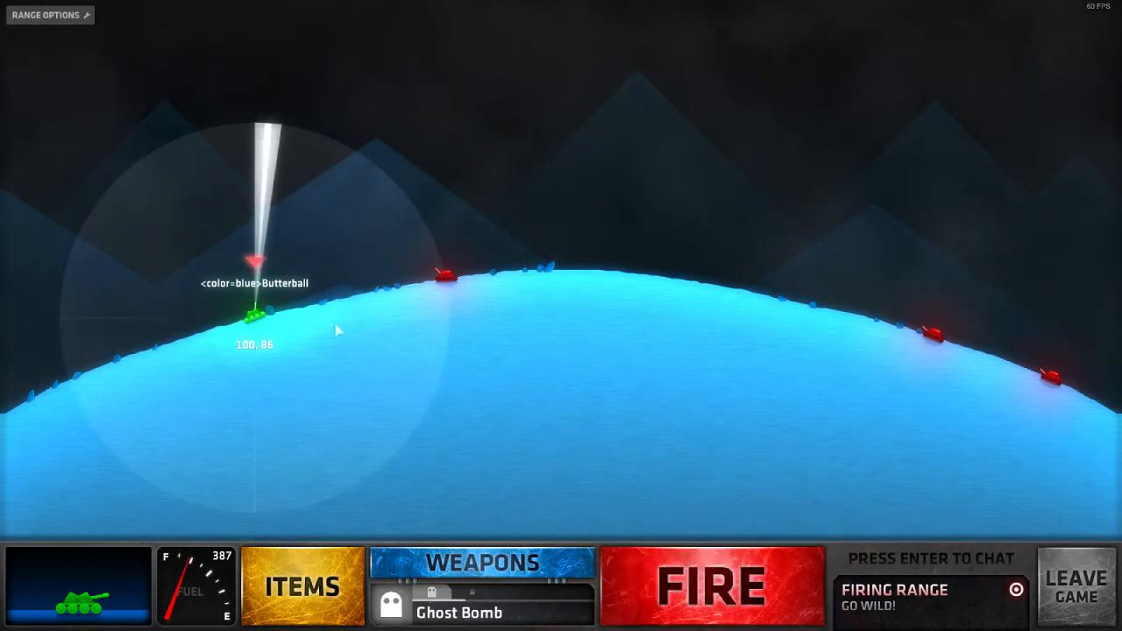
Step: Fire the Ghost Bomb from the hilltop on the dome map with the <color=blue> tag showing
{"action": "left_click", "coordinate": [712, 586]}
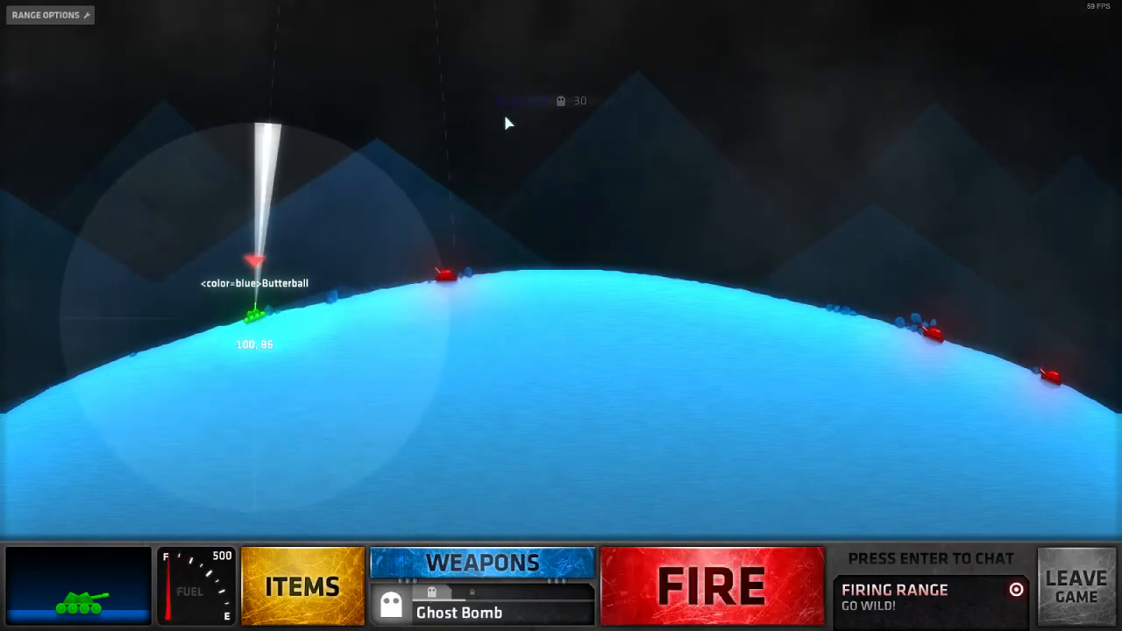
{"action": "left_click", "coordinate": [710, 586]}
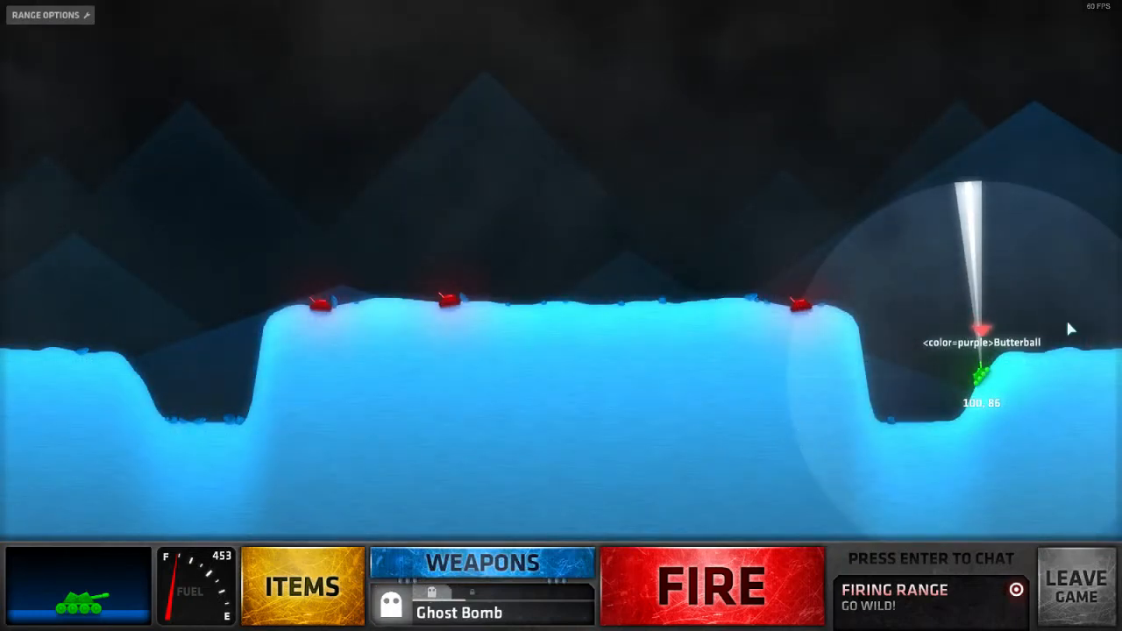
Step: Fire on the plateau map while the name shows the <color=purple> tag
{"action": "left_click", "coordinate": [712, 586]}
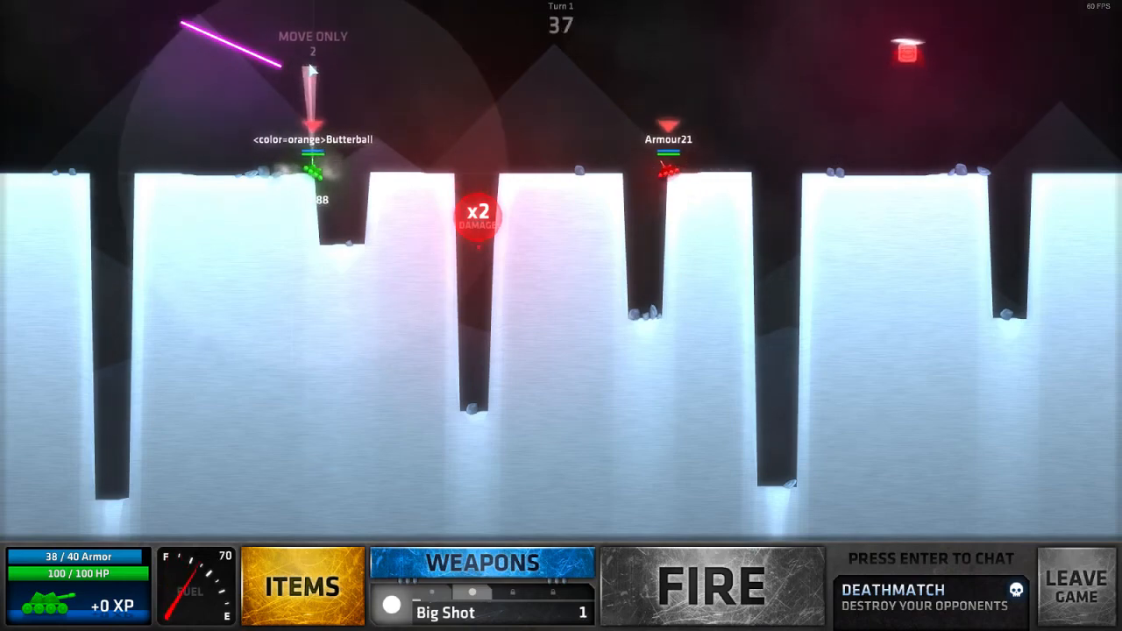
Step: Equip Saw Blade and fire it at Armour21 on the deathmatch's first turn
{"action": "left_click", "coordinate": [710, 586]}
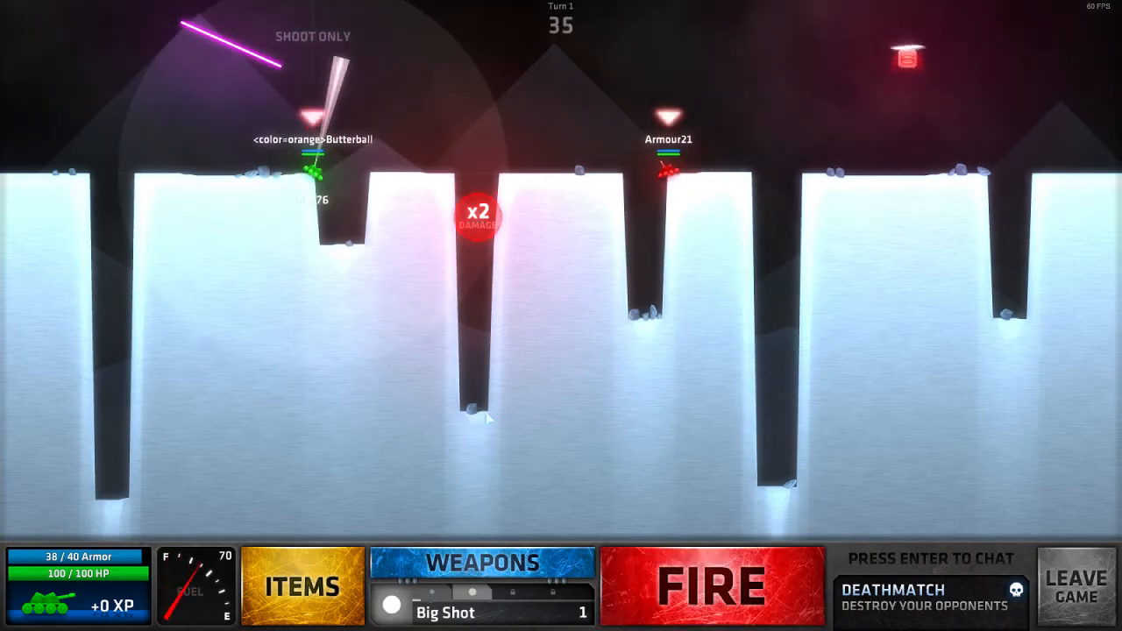
{"action": "left_click", "coordinate": [483, 563]}
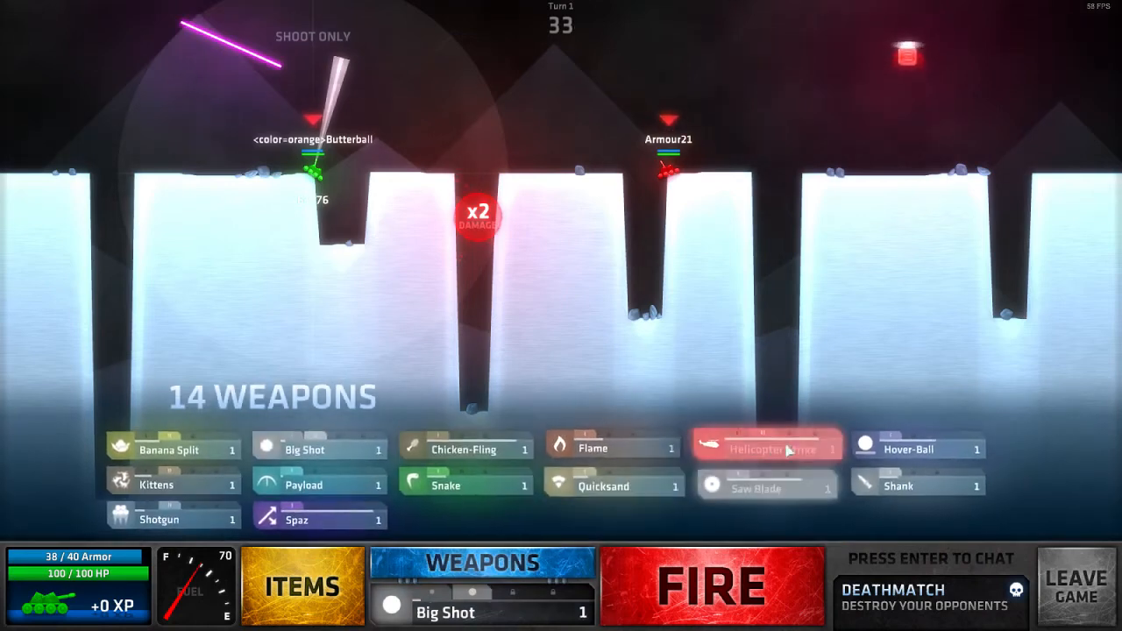
{"action": "left_click", "coordinate": [765, 485]}
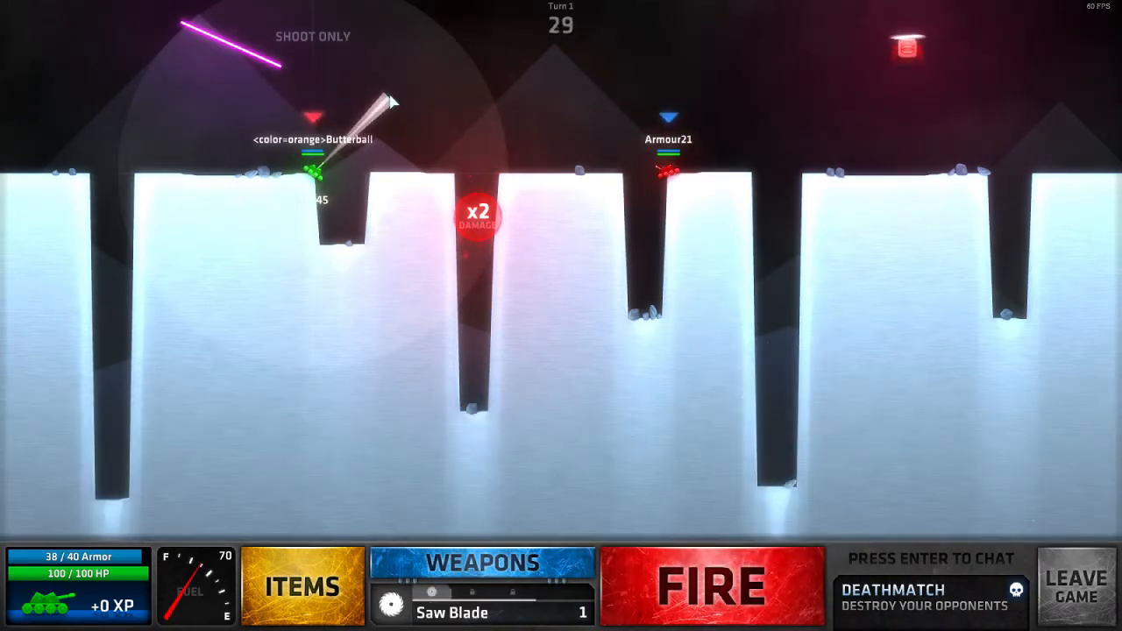
{"action": "left_click", "coordinate": [712, 586]}
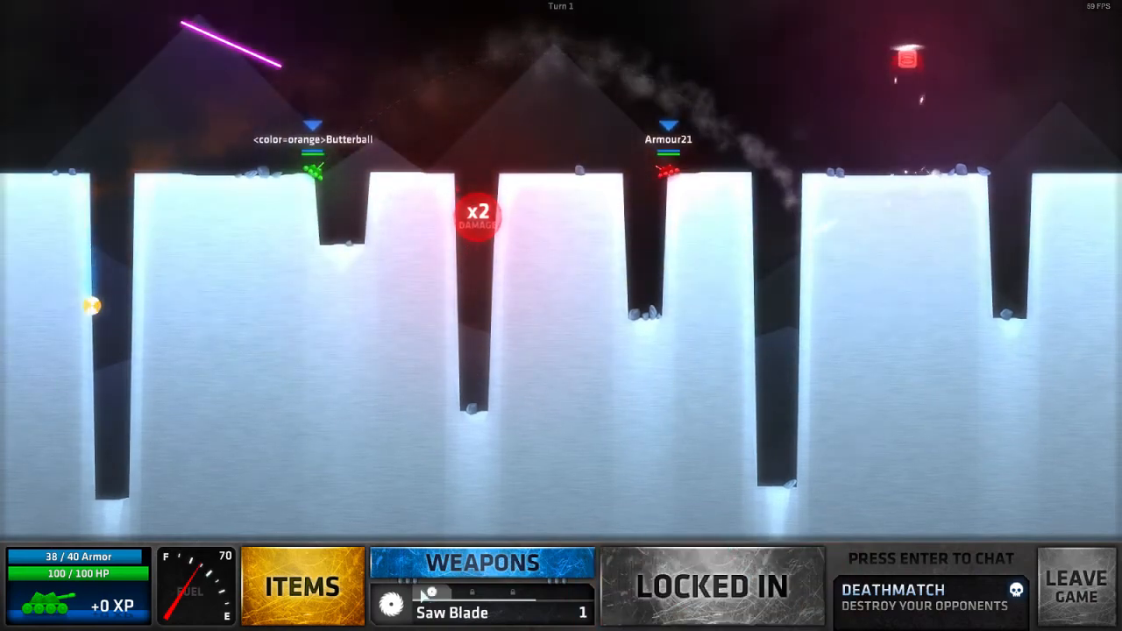
{"action": "left_click", "coordinate": [482, 561]}
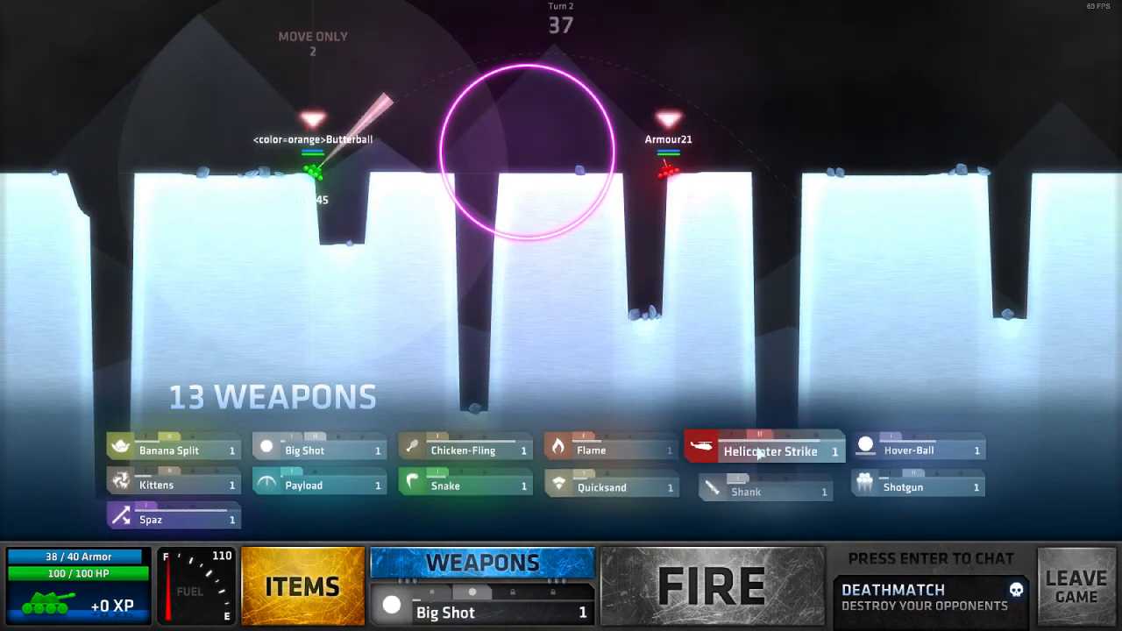
Step: Select Helicopter Strike from the 13 remaining weapons and launch it at the opponent
{"action": "left_click", "coordinate": [764, 445]}
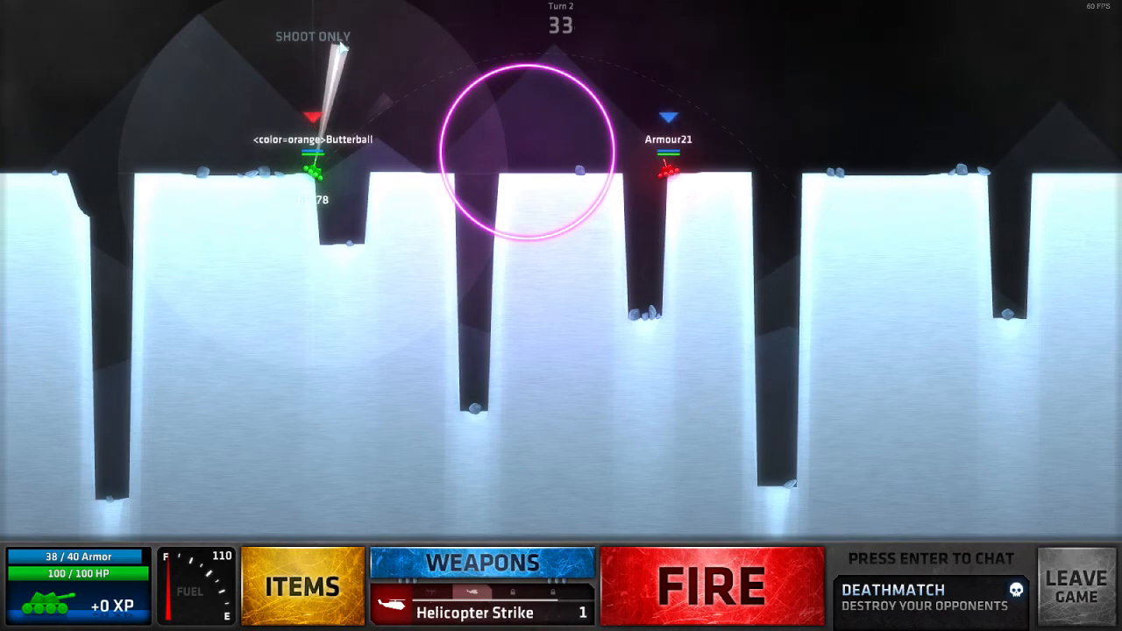
{"action": "left_click", "coordinate": [712, 585]}
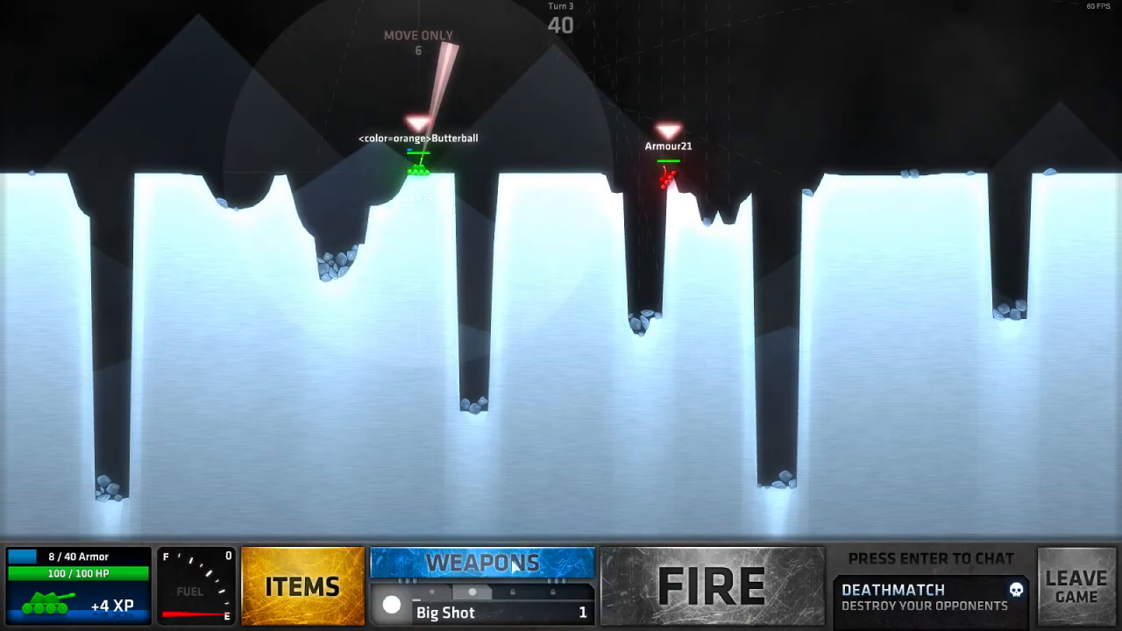
Step: Select the Snake from the weapons list and fire it at the opponent on turn 3
{"action": "left_click", "coordinate": [483, 561]}
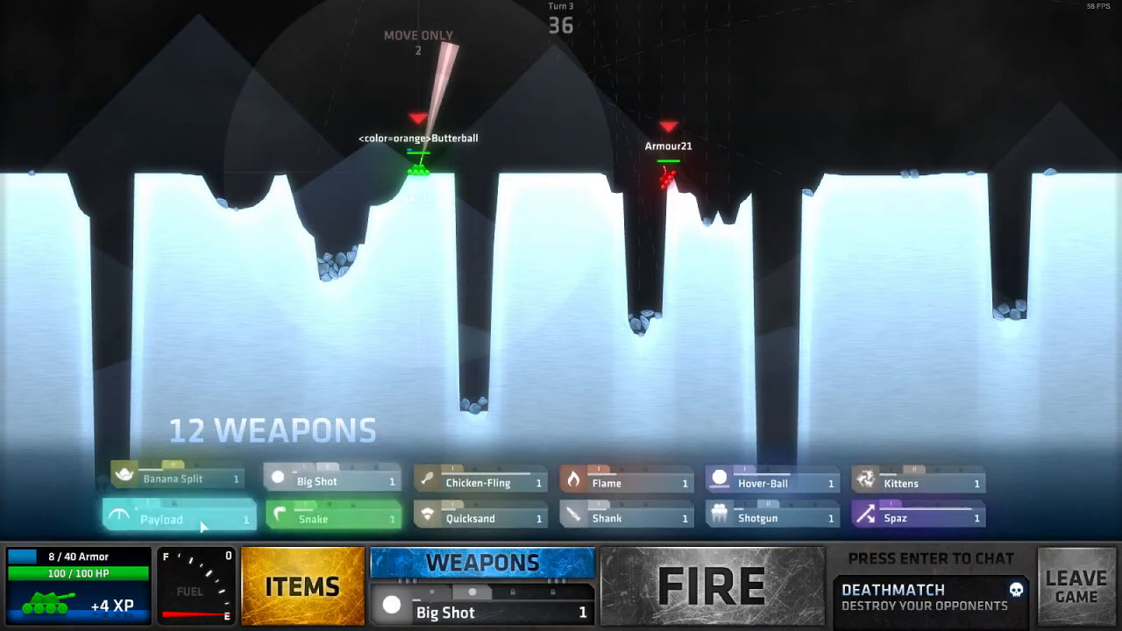
{"action": "left_click", "coordinate": [332, 518]}
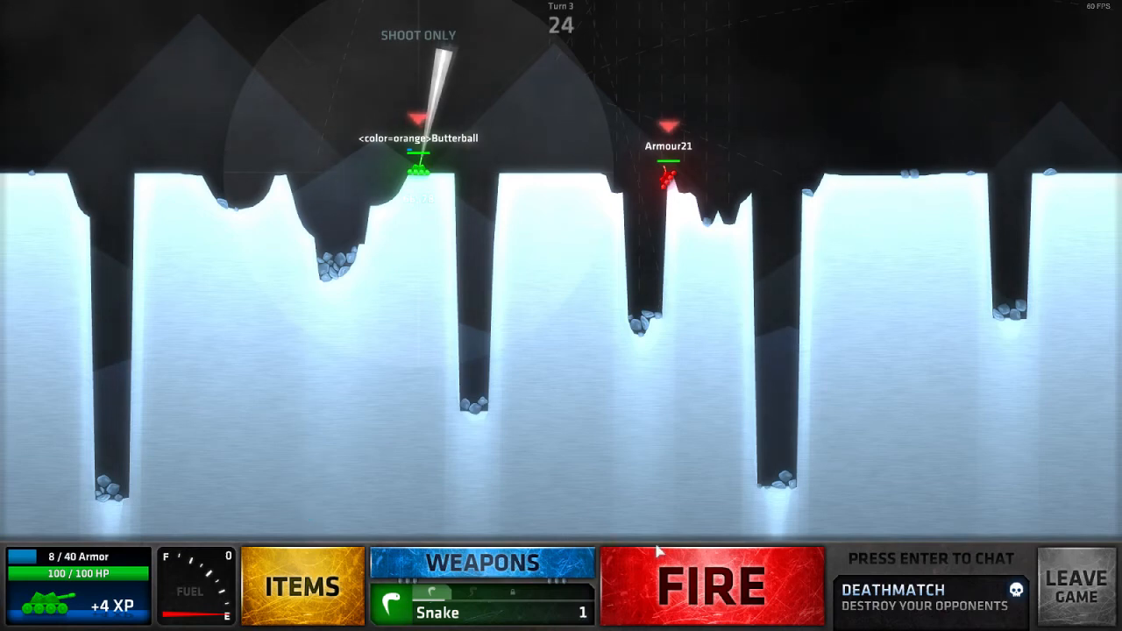
{"action": "left_click", "coordinate": [712, 586]}
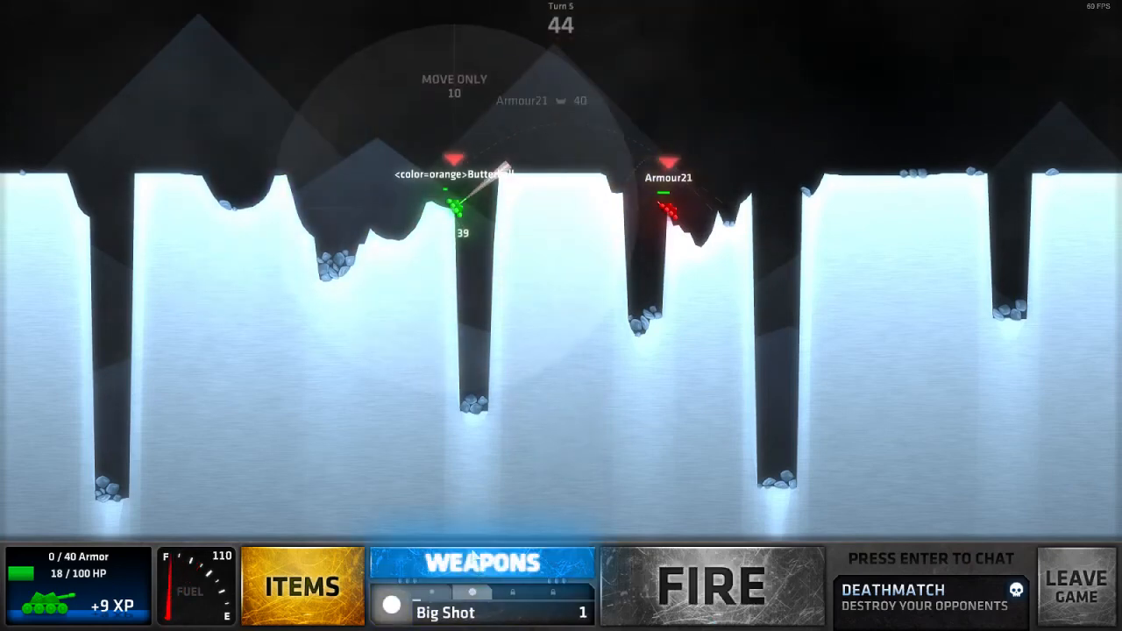
Step: Load a Chicken-Fling from the six remaining weapons and fire it on the later turns
{"action": "left_click", "coordinate": [483, 563]}
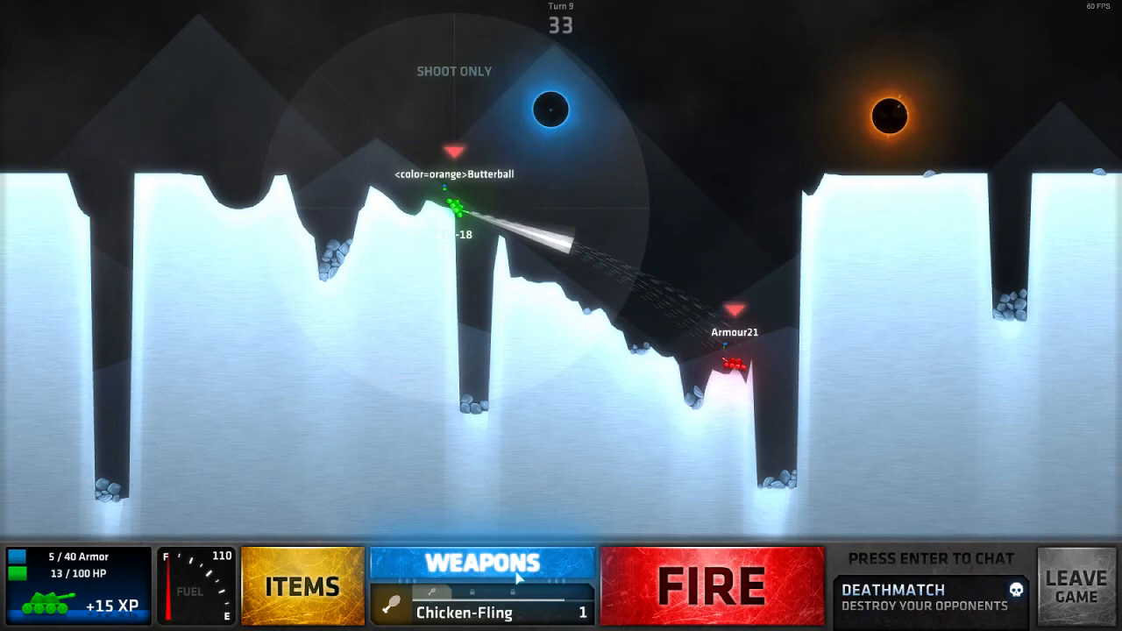
{"action": "left_click", "coordinate": [483, 563]}
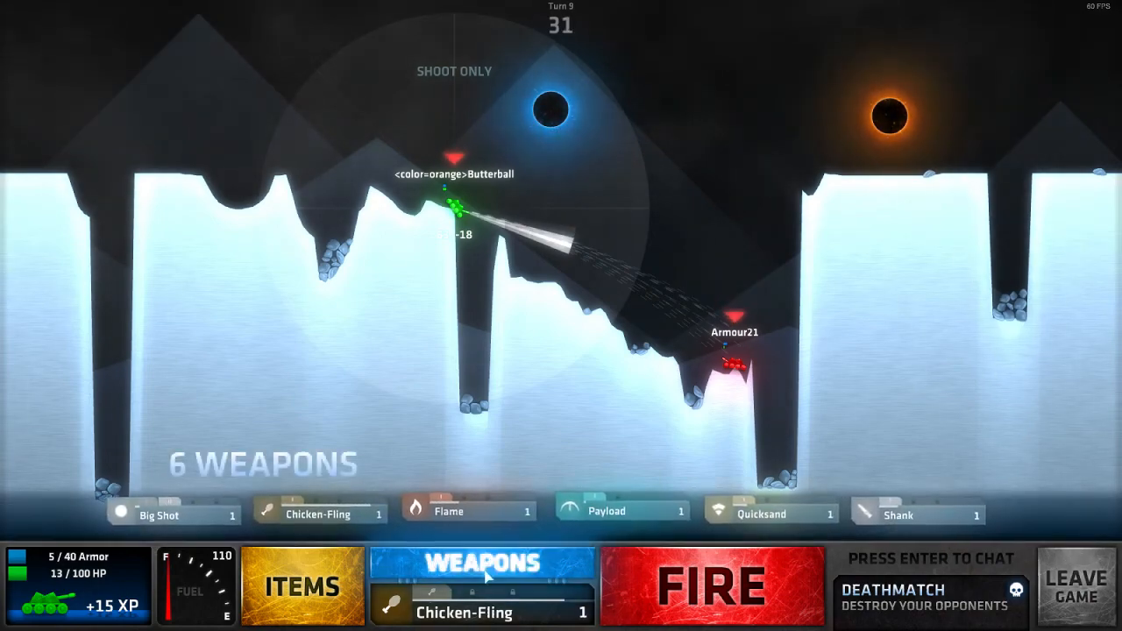
{"action": "left_click", "coordinate": [712, 586]}
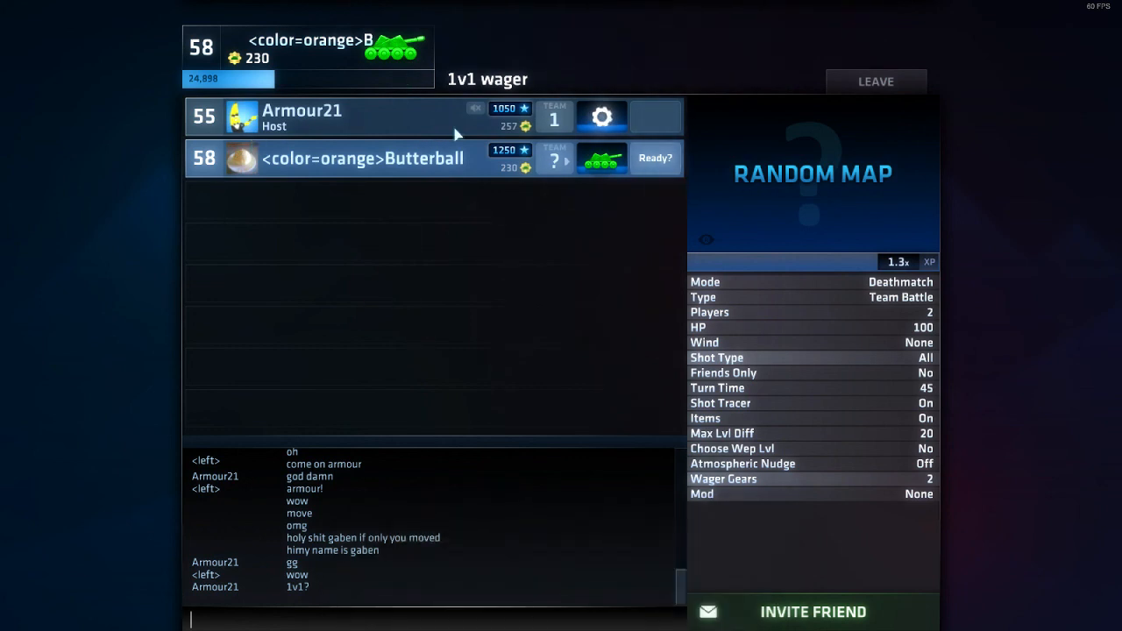
{"action": "mouse_move", "coordinate": [873, 81]}
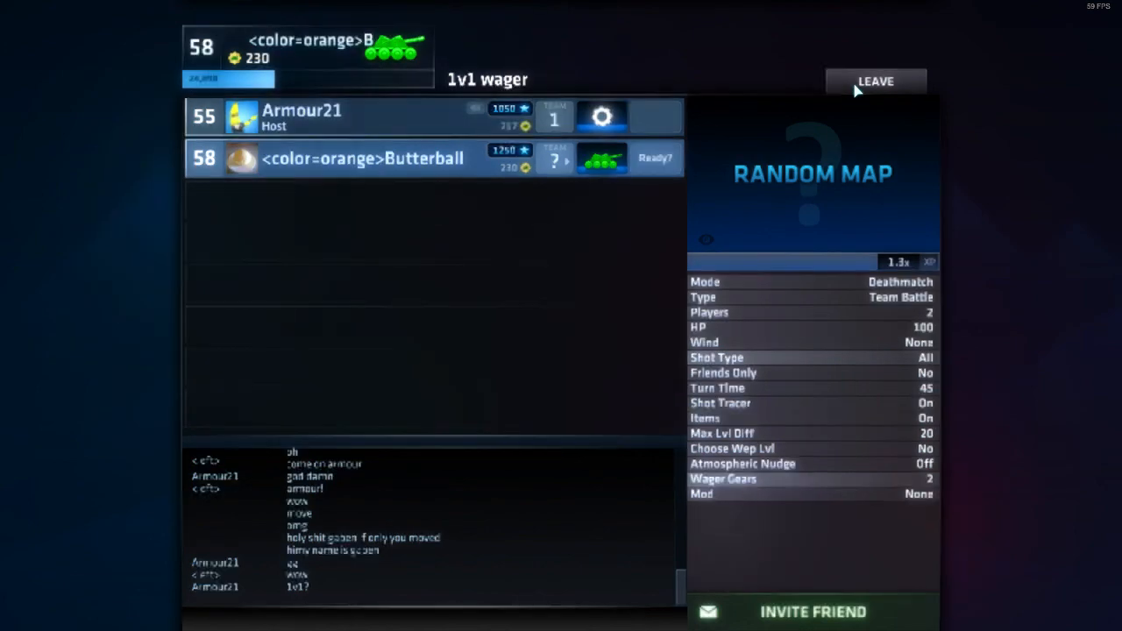
{"action": "left_click", "coordinate": [876, 80]}
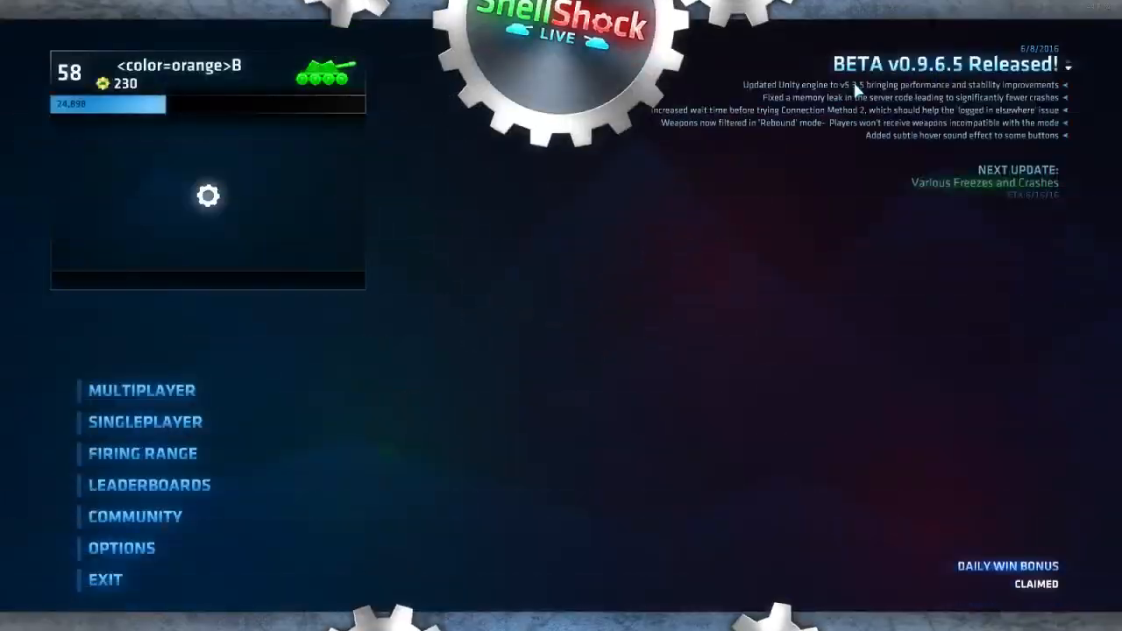